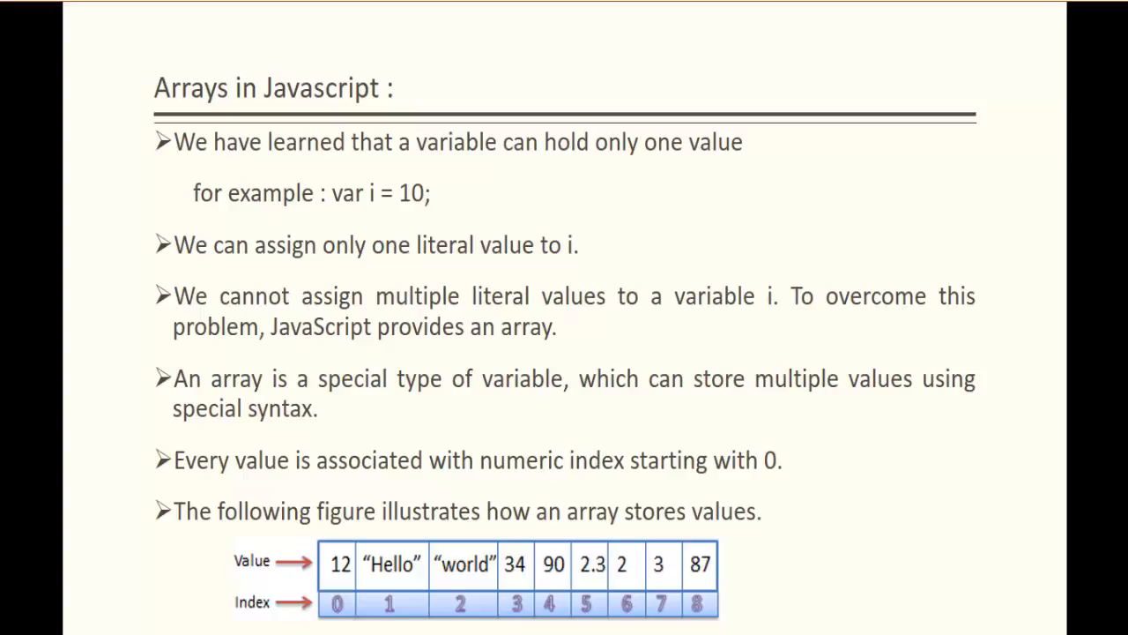
mouse_move(157, 396)
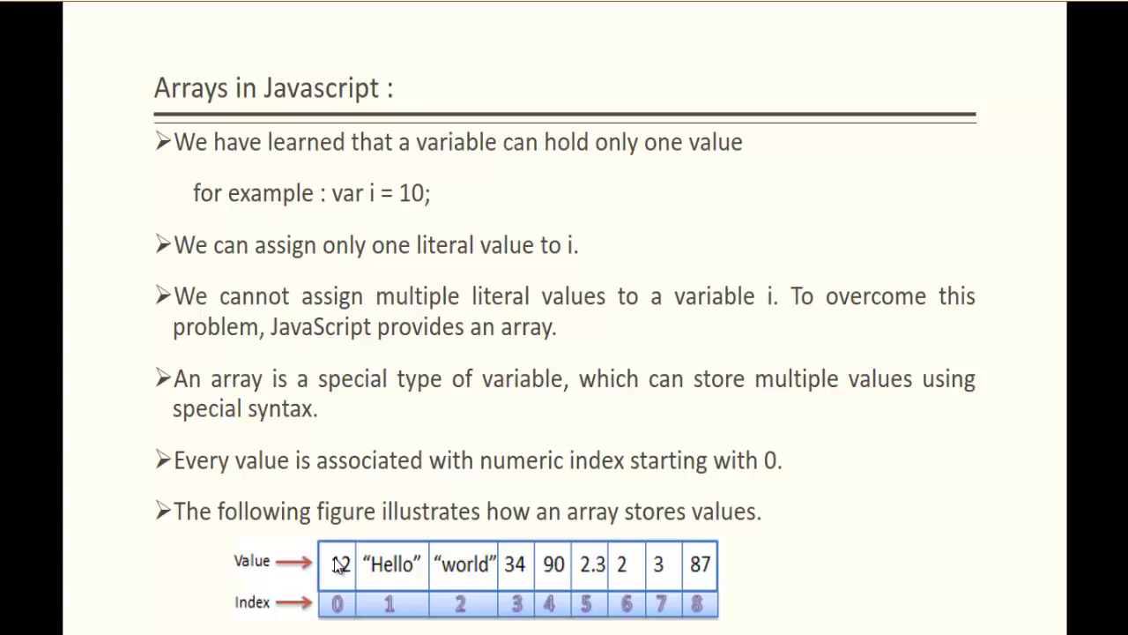
mouse_move(345, 611)
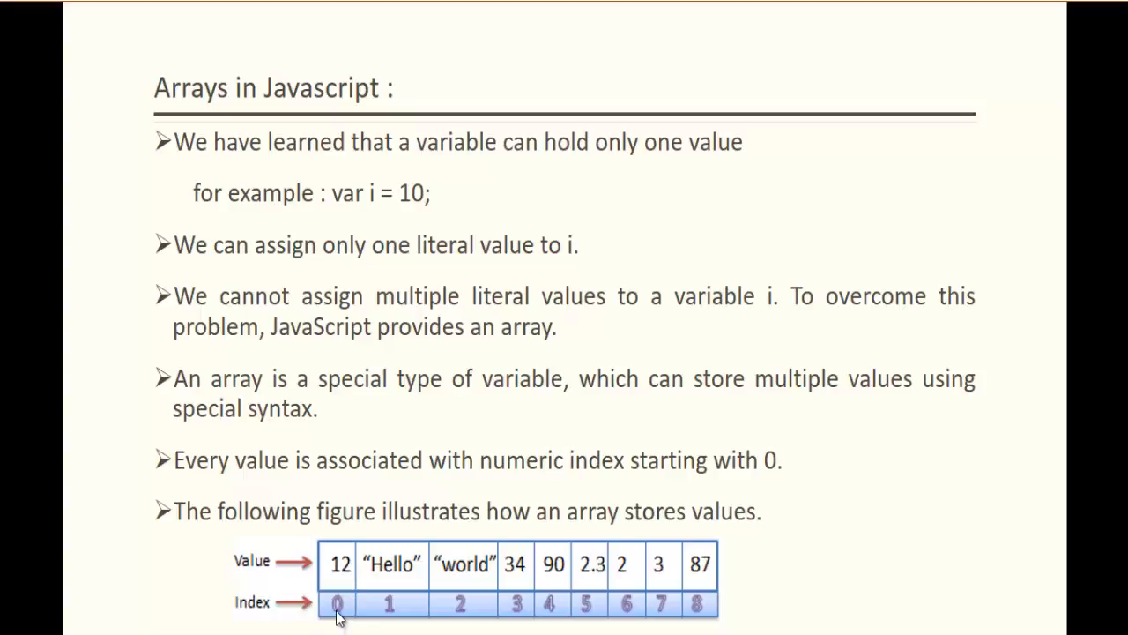
mouse_move(403, 609)
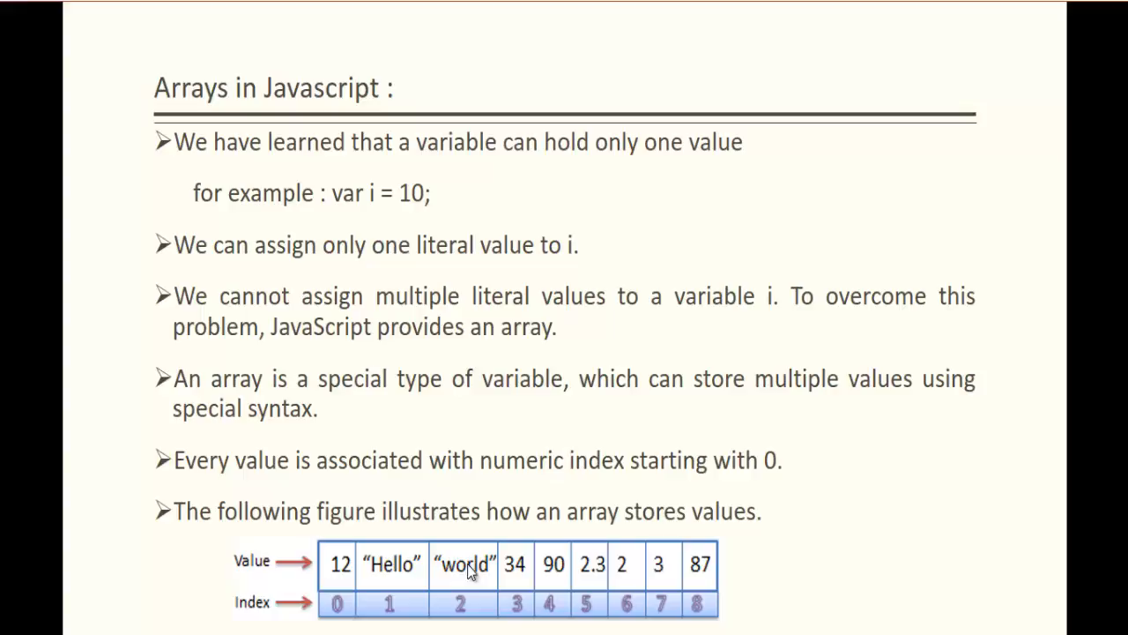
mouse_move(739, 573)
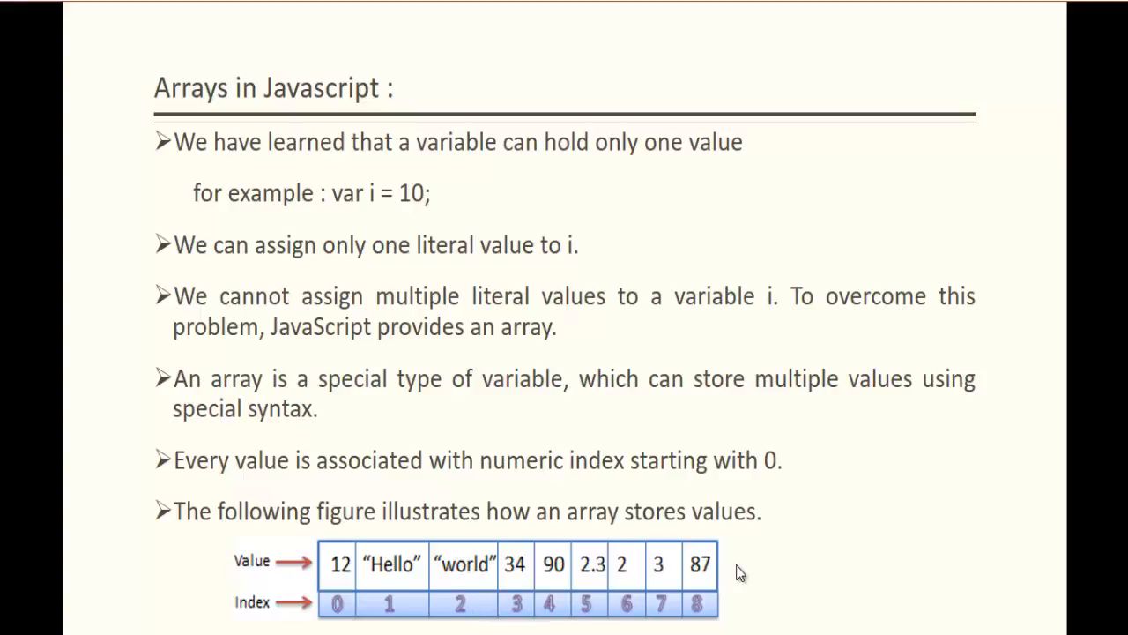
mouse_move(701, 613)
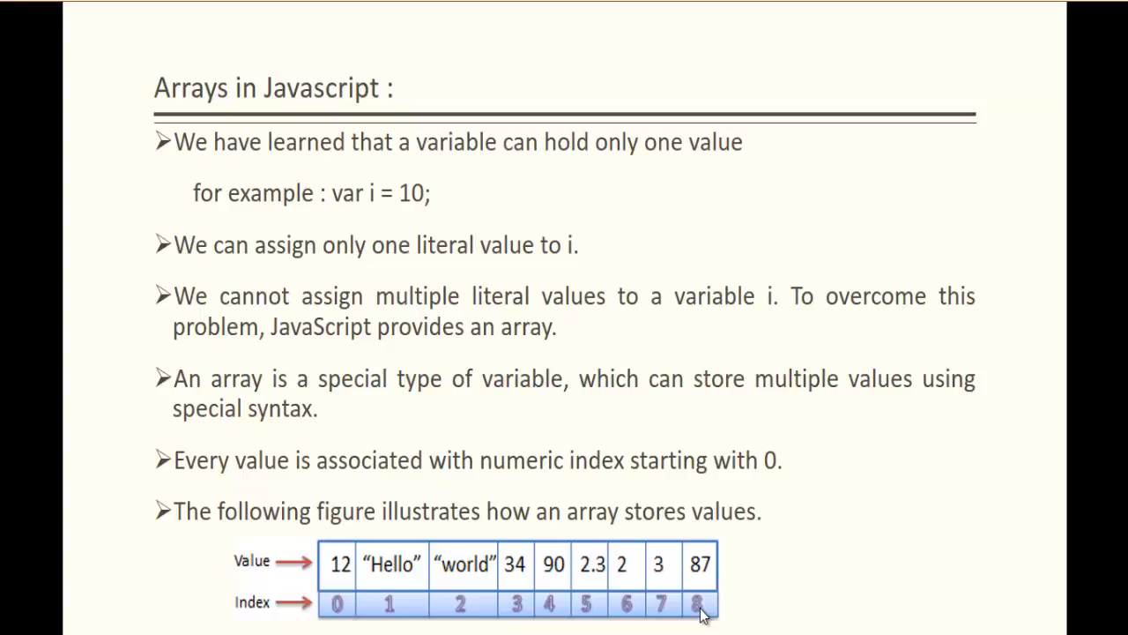
mouse_move(712, 573)
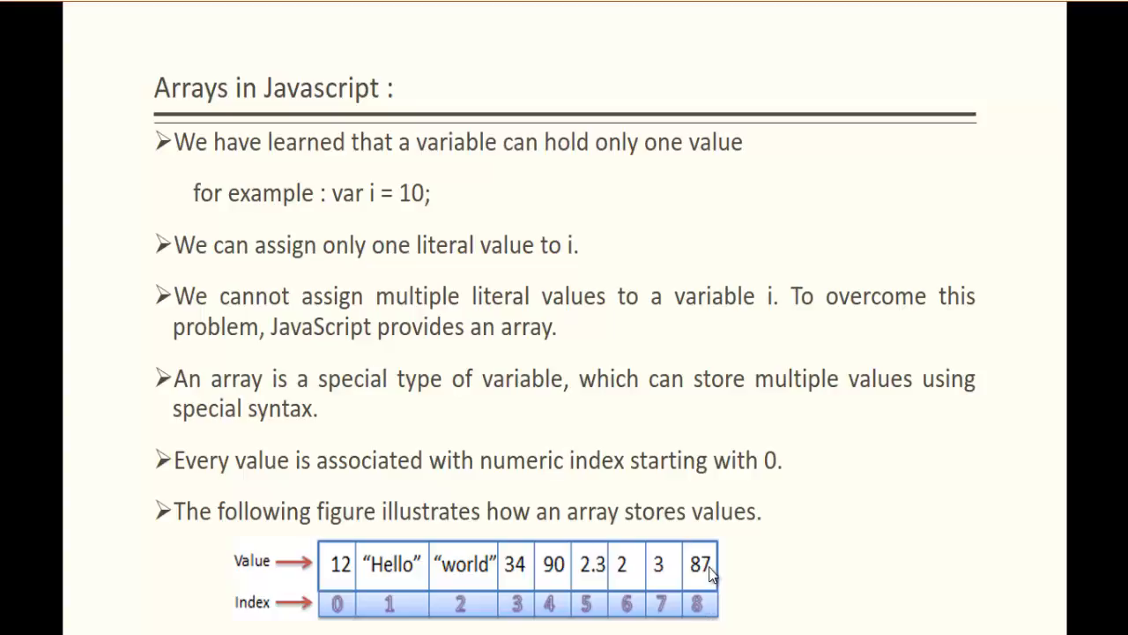
mouse_move(710, 612)
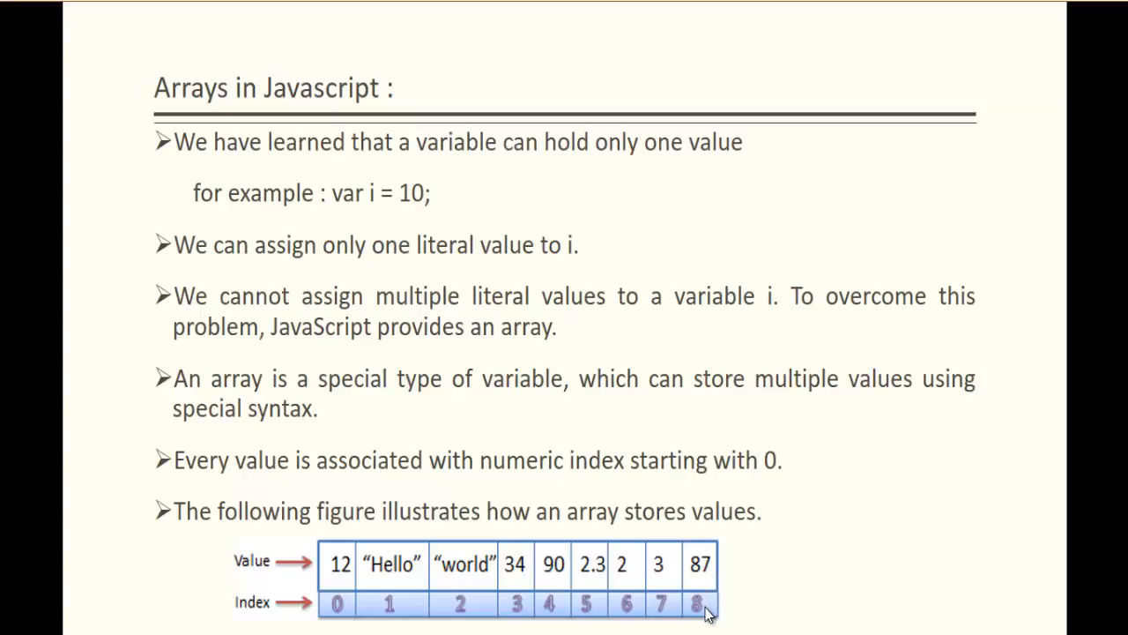
mouse_move(705, 615)
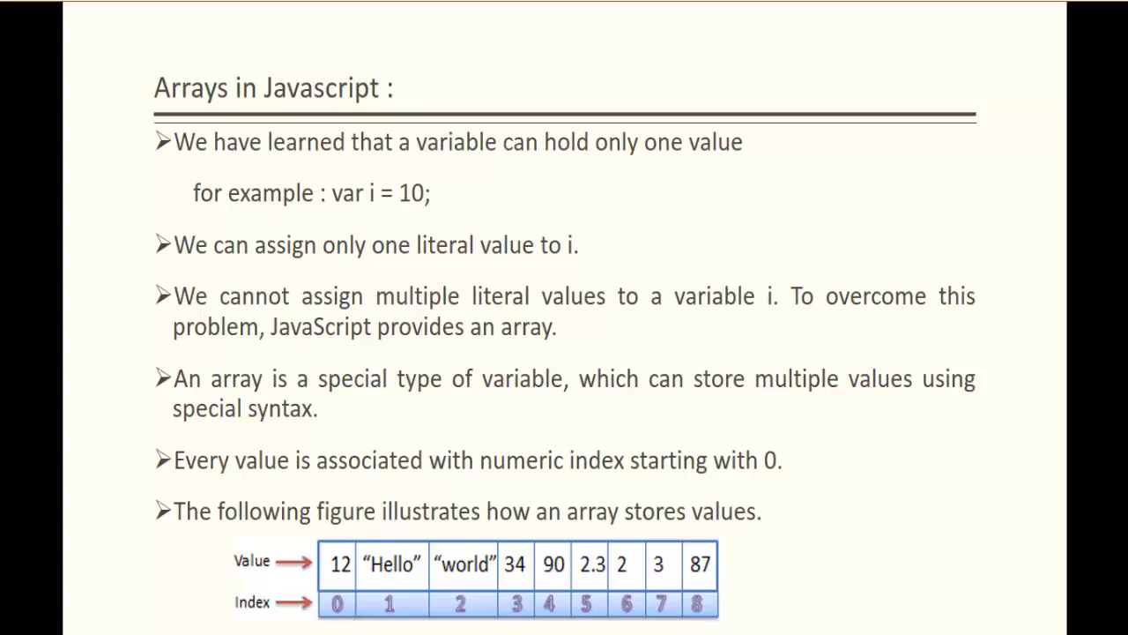
mouse_move(902, 481)
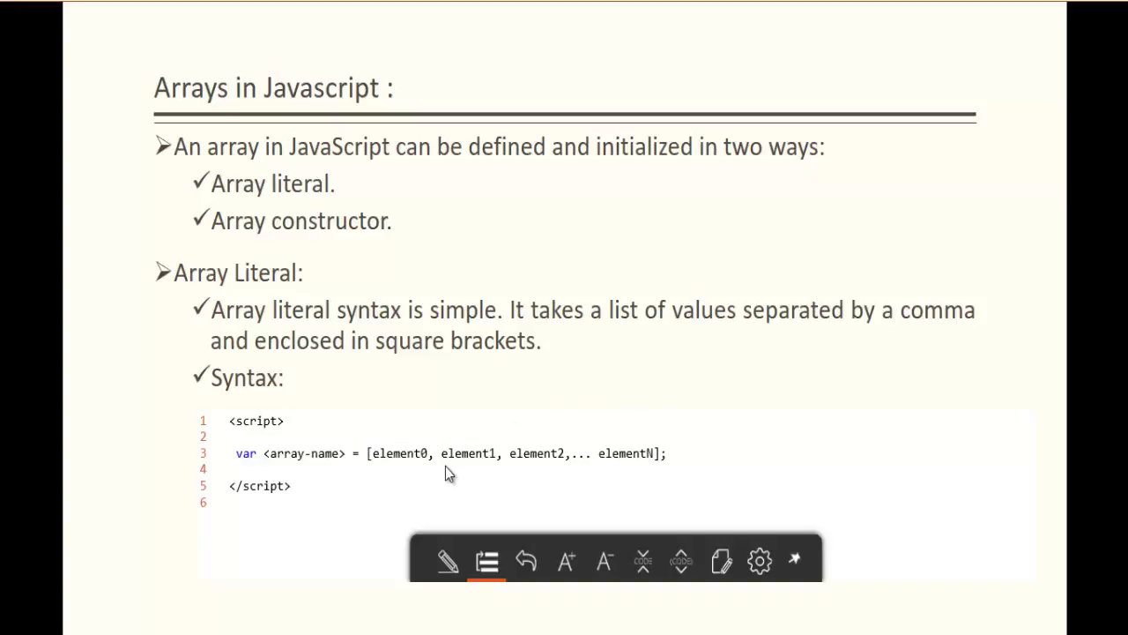
mouse_move(515, 483)
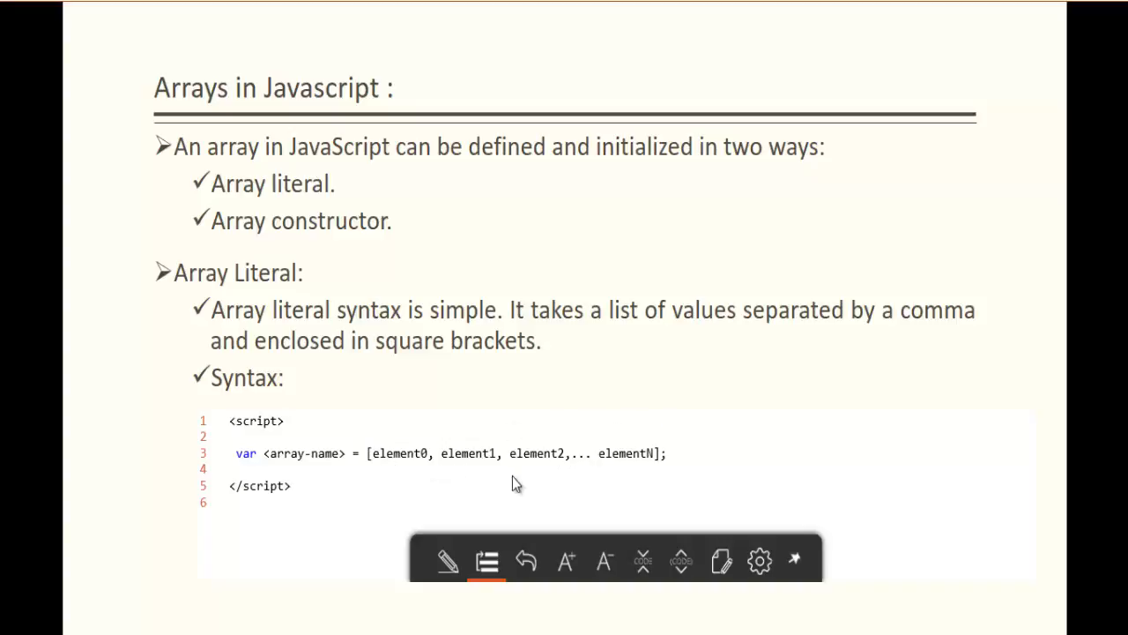
mouse_move(884, 417)
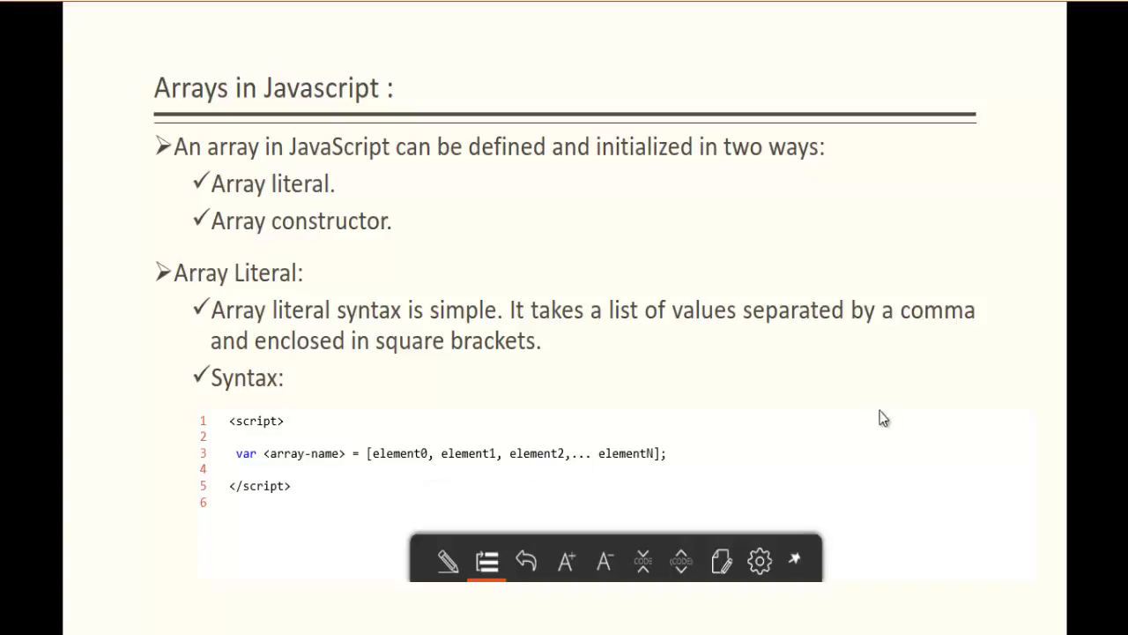
mouse_move(1010, 431)
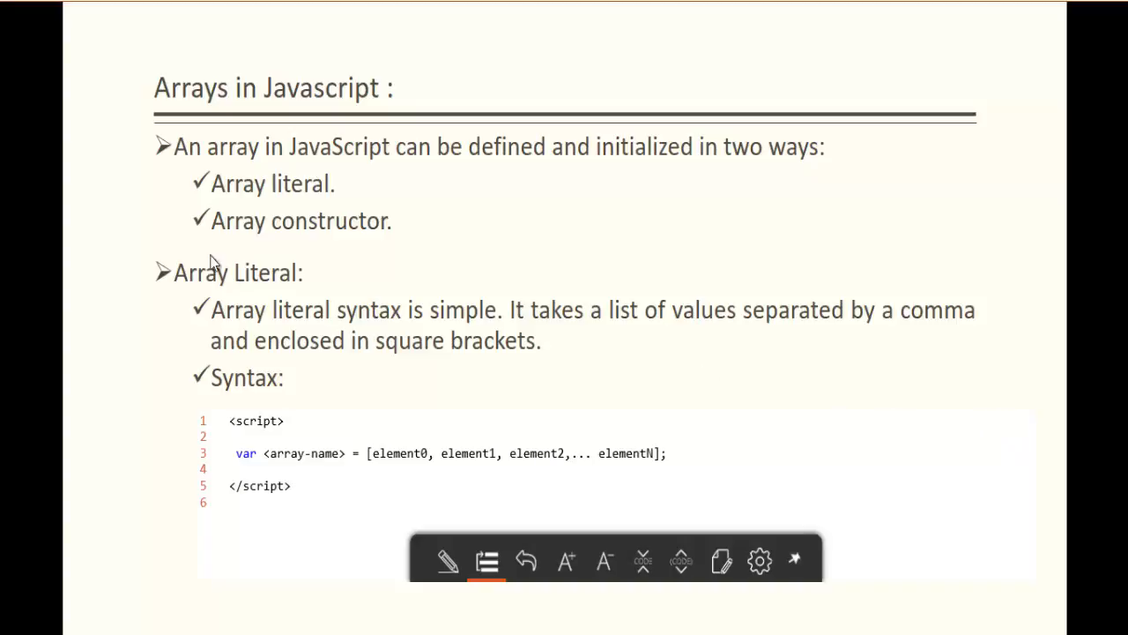
mouse_move(604, 253)
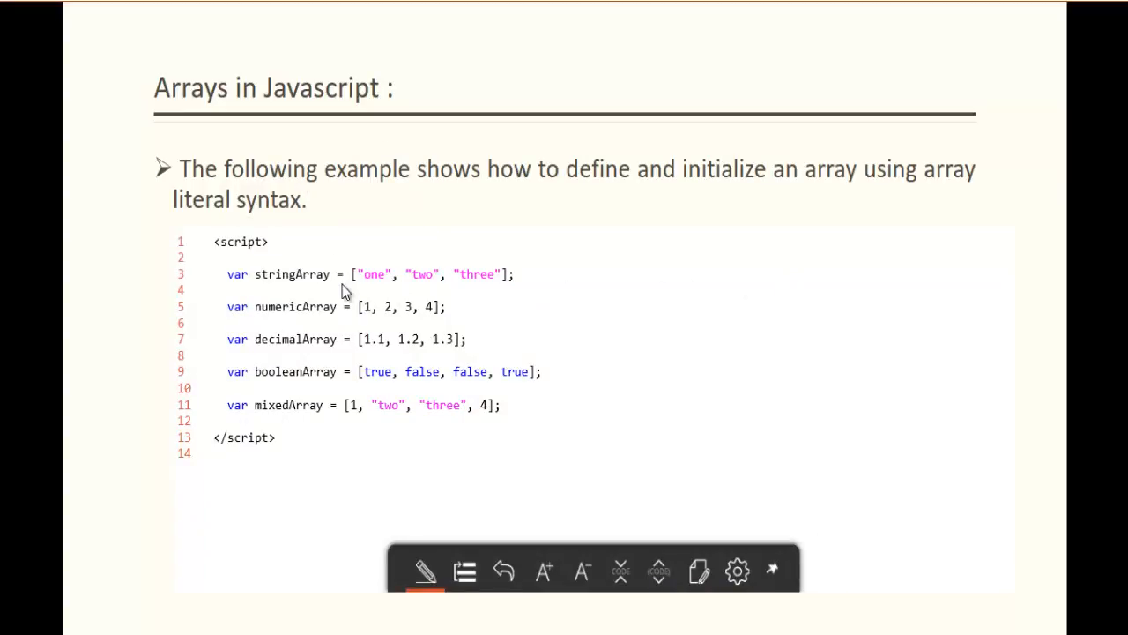
mouse_move(278, 280)
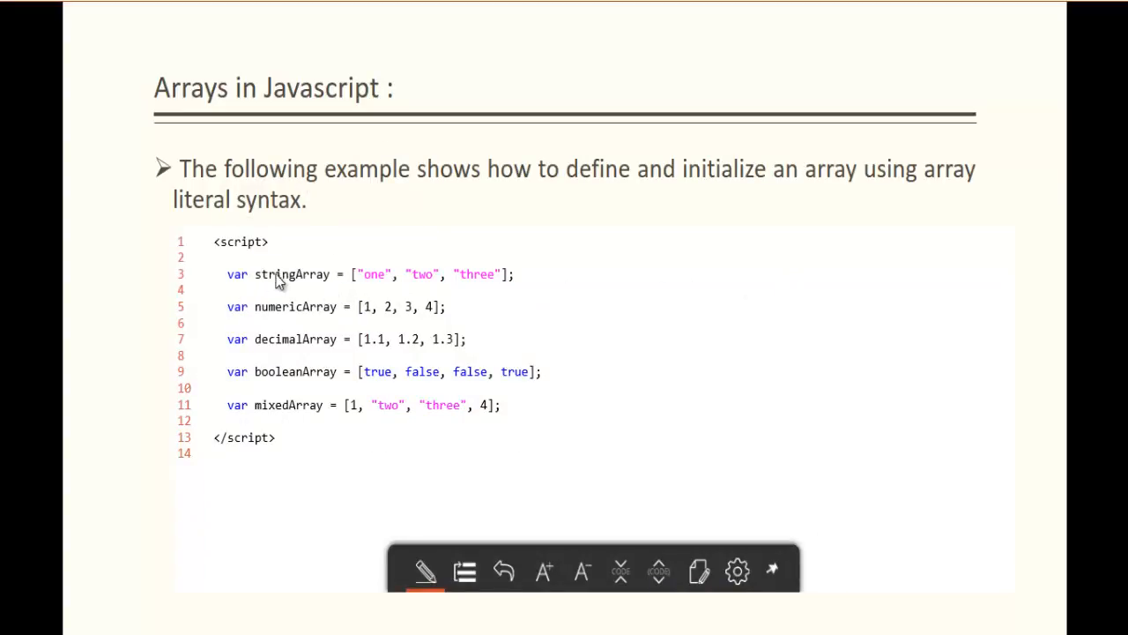
mouse_move(383, 269)
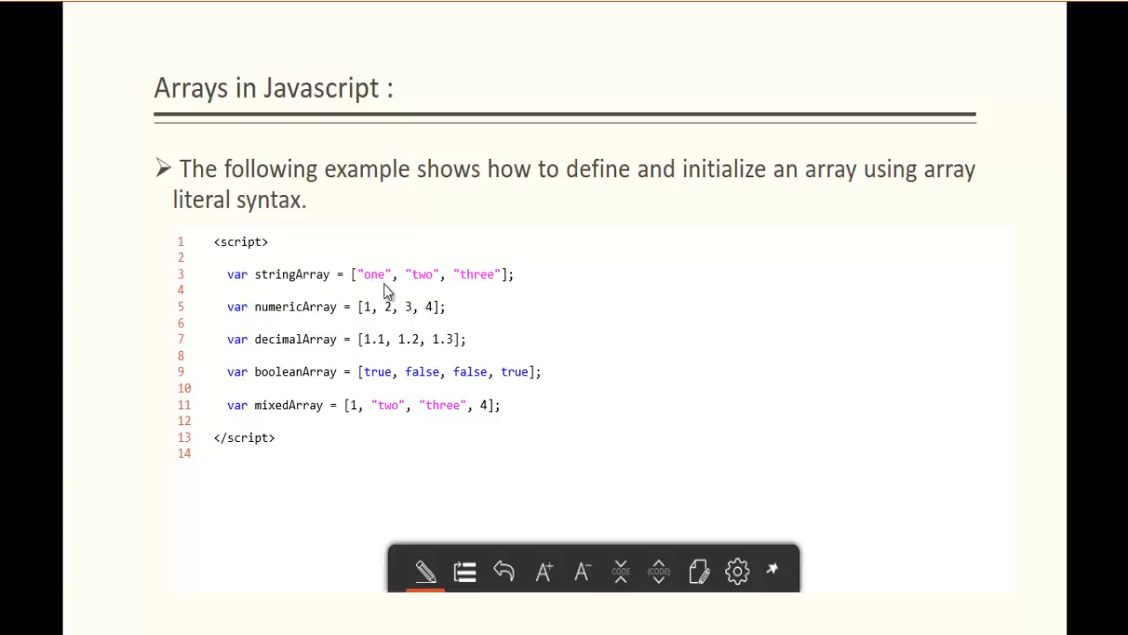
mouse_move(368, 349)
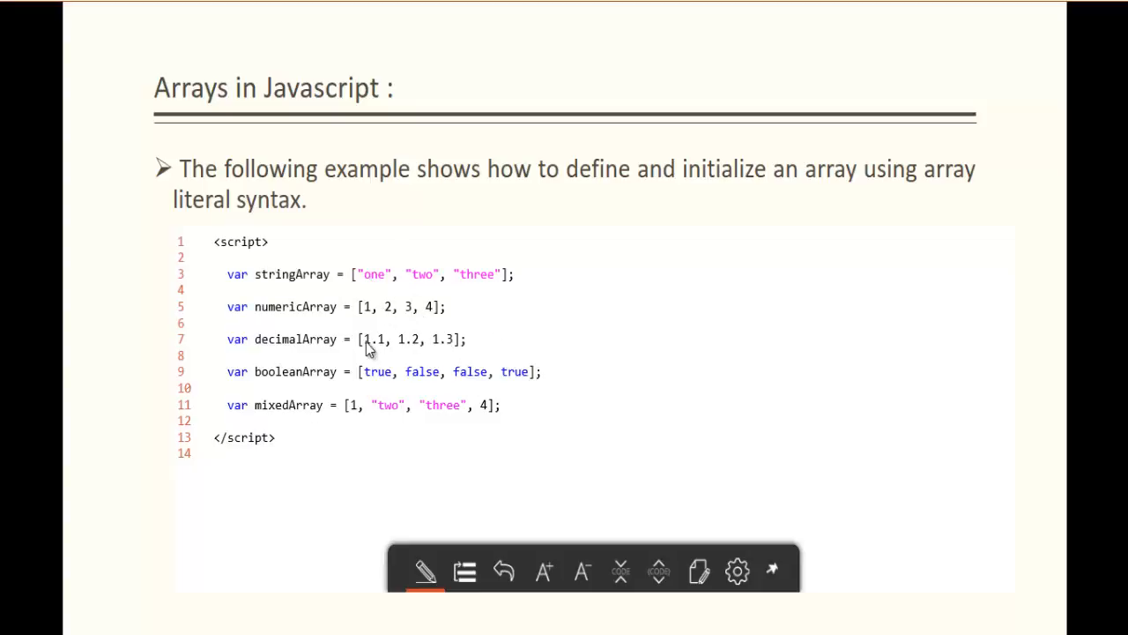
mouse_move(541, 400)
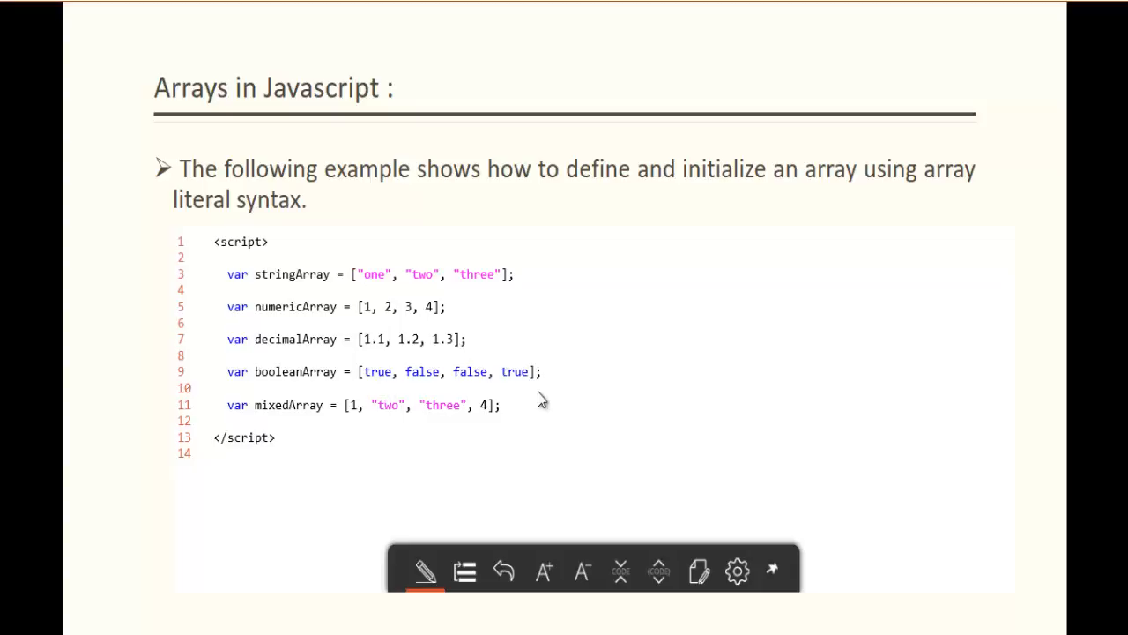
mouse_move(485, 432)
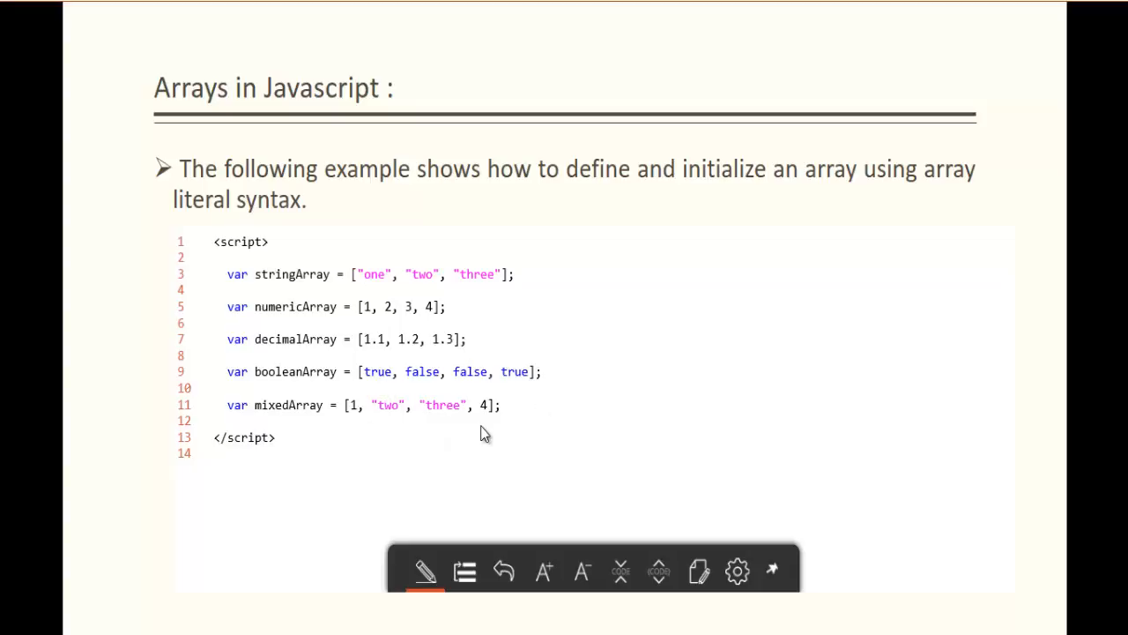
mouse_move(963, 332)
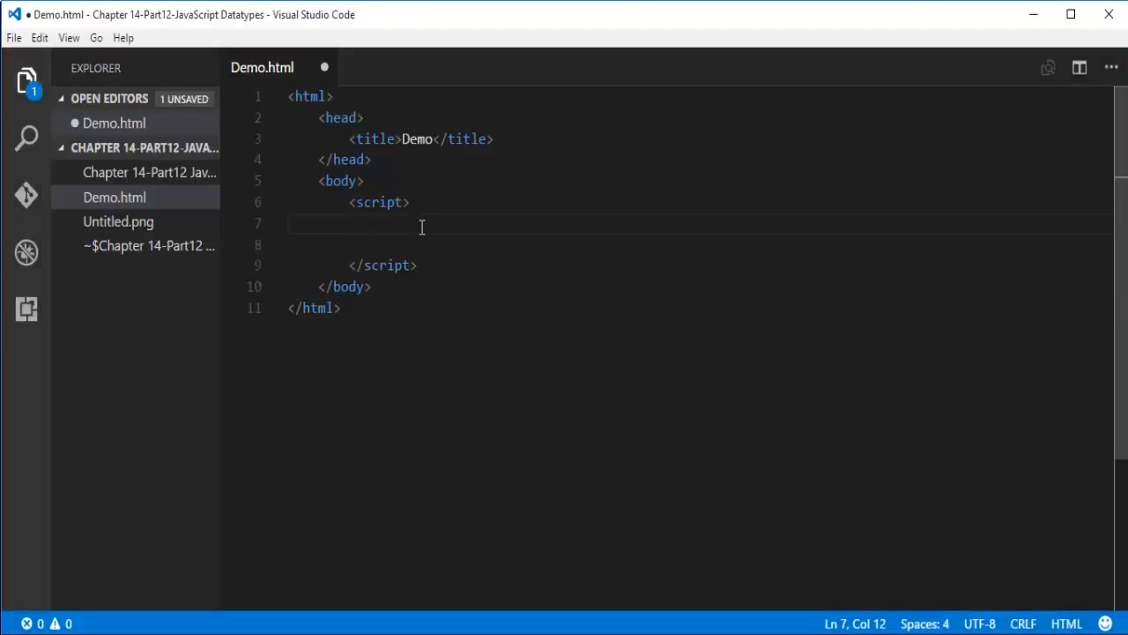
Declare an empty array: var stringarray = []; in the Demo.html script block.
type("va")
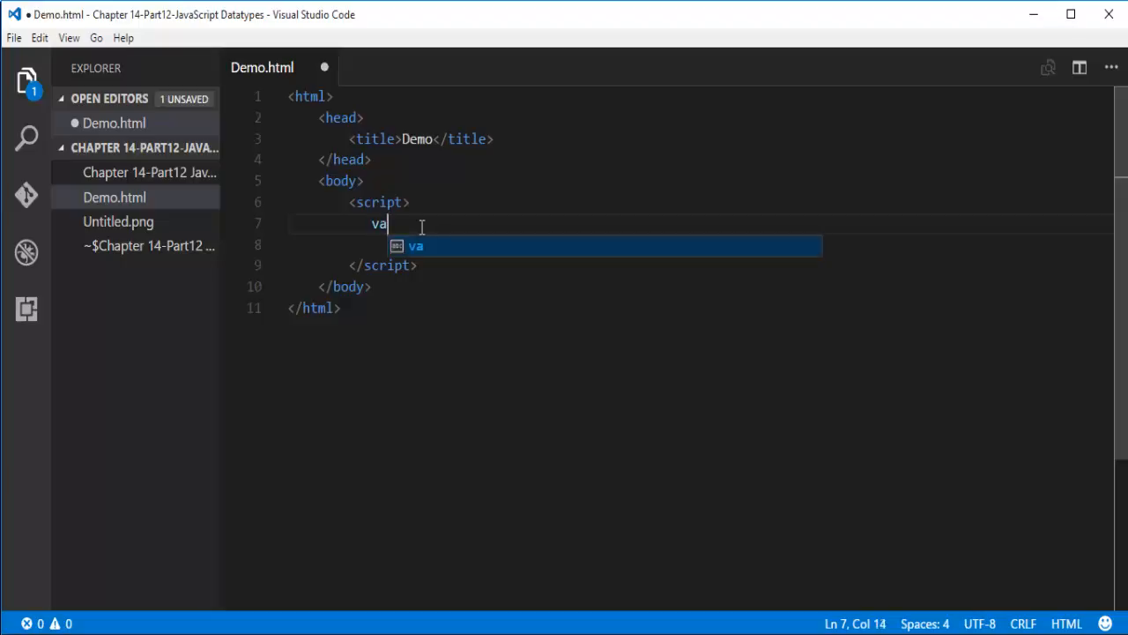
type("r")
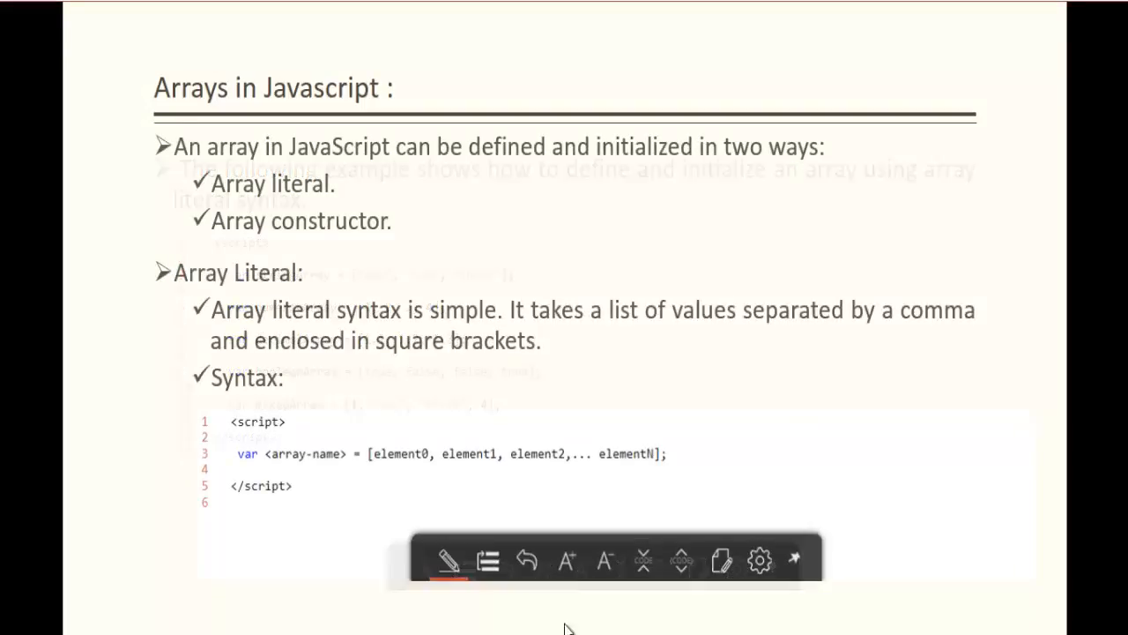
left_click(487, 560)
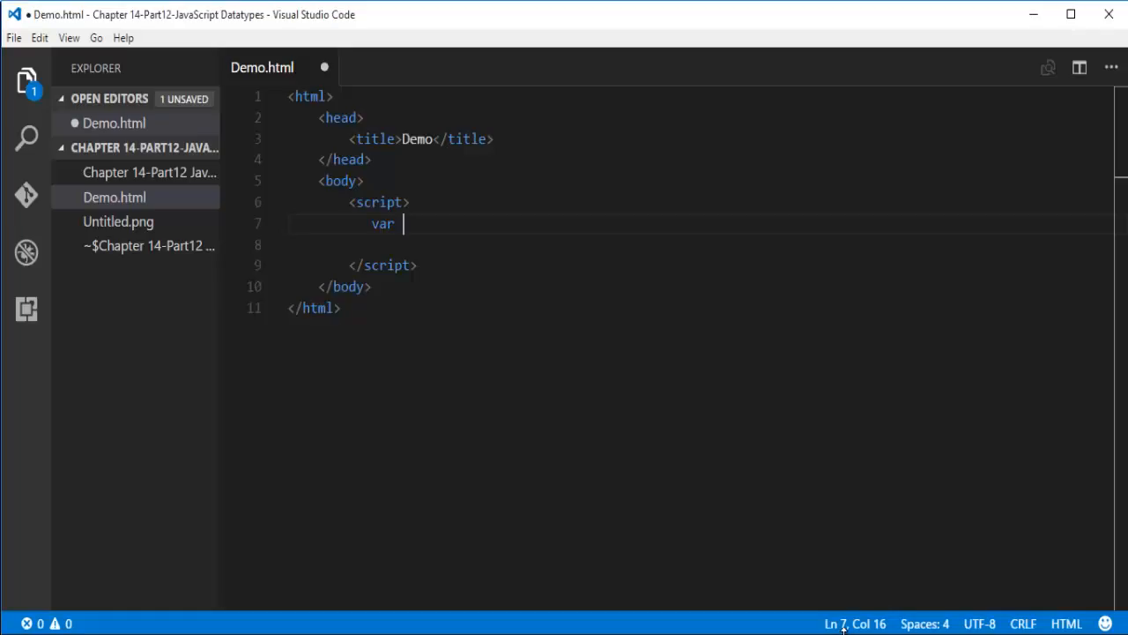
type("string")
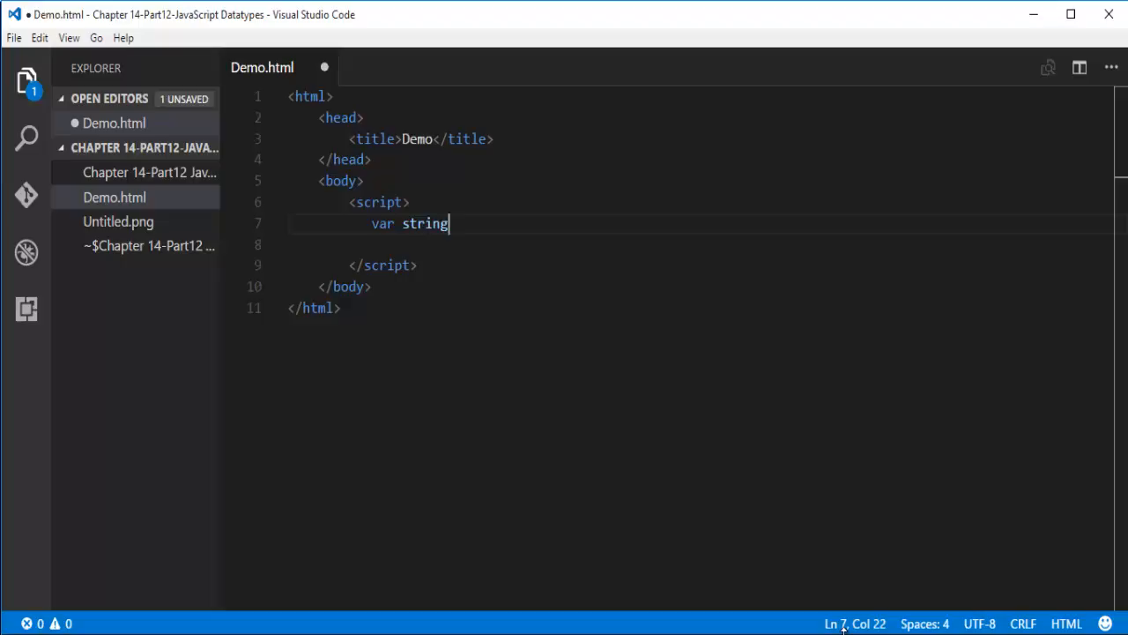
type("array =")
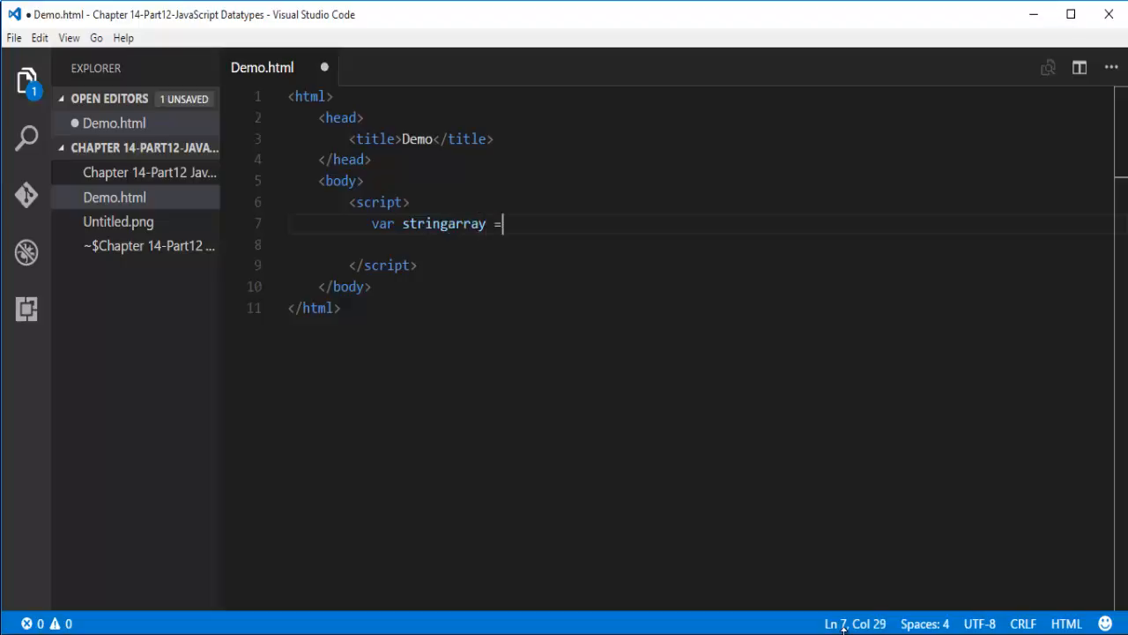
type("[];")
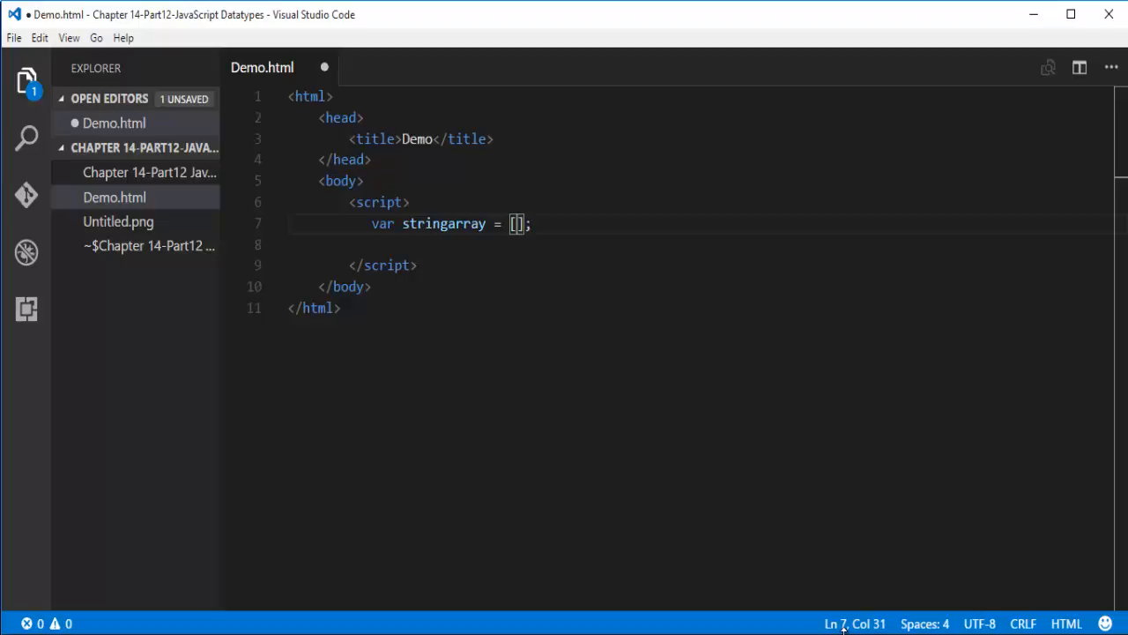
Fill the array with "Sam", "Ram" and "John", correcting the mistyped third name.
type("\"H")
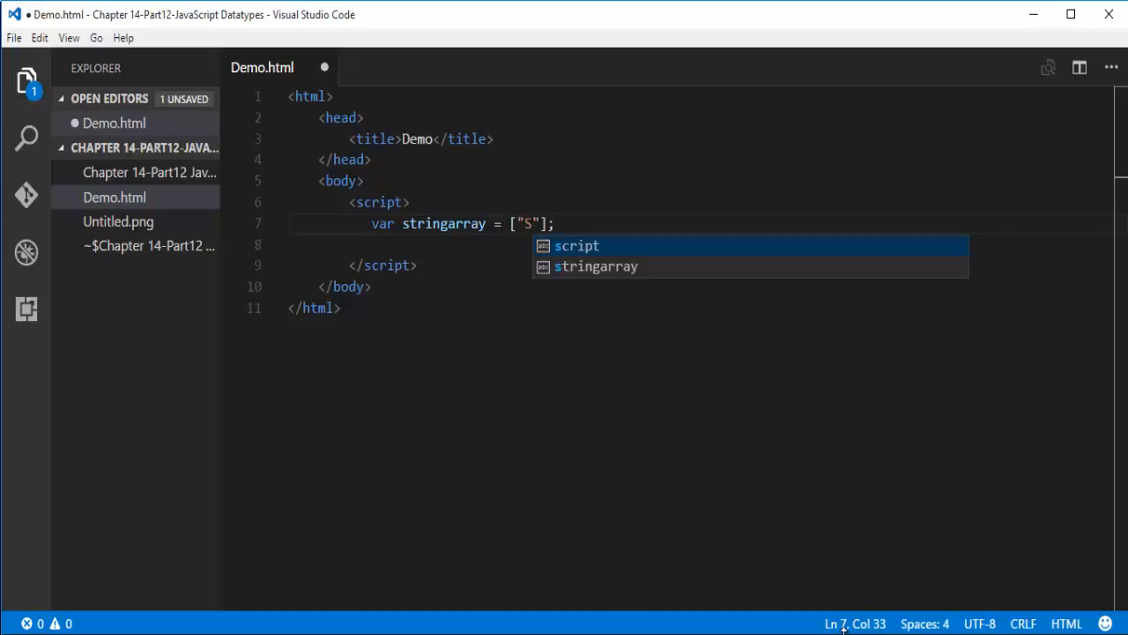
type("am")
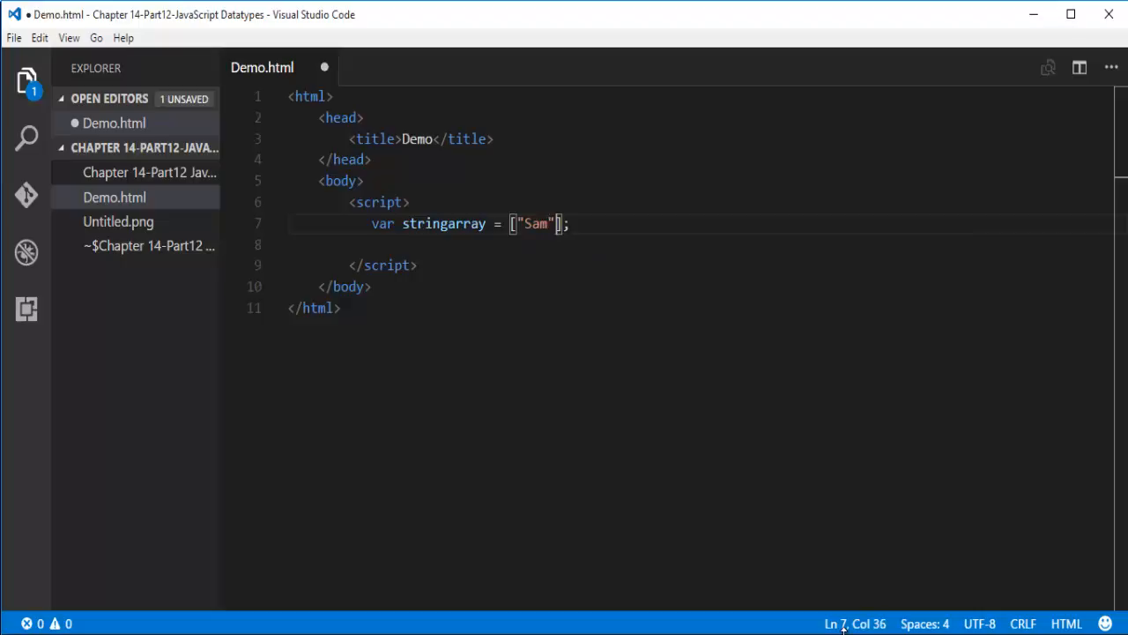
type(",\"\"")
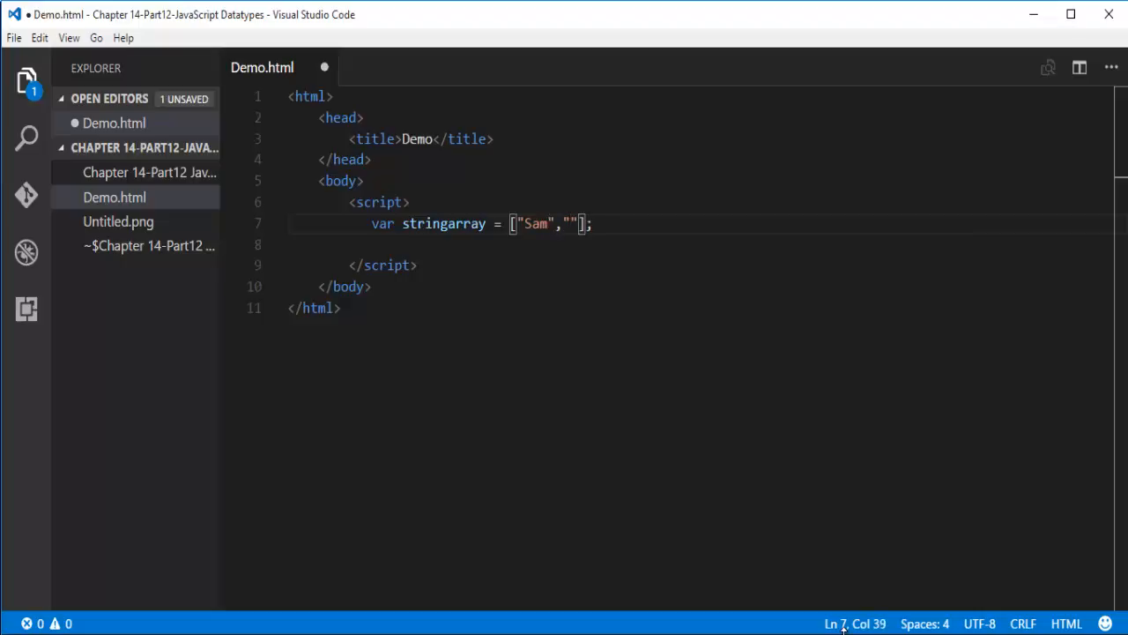
type("Ram")
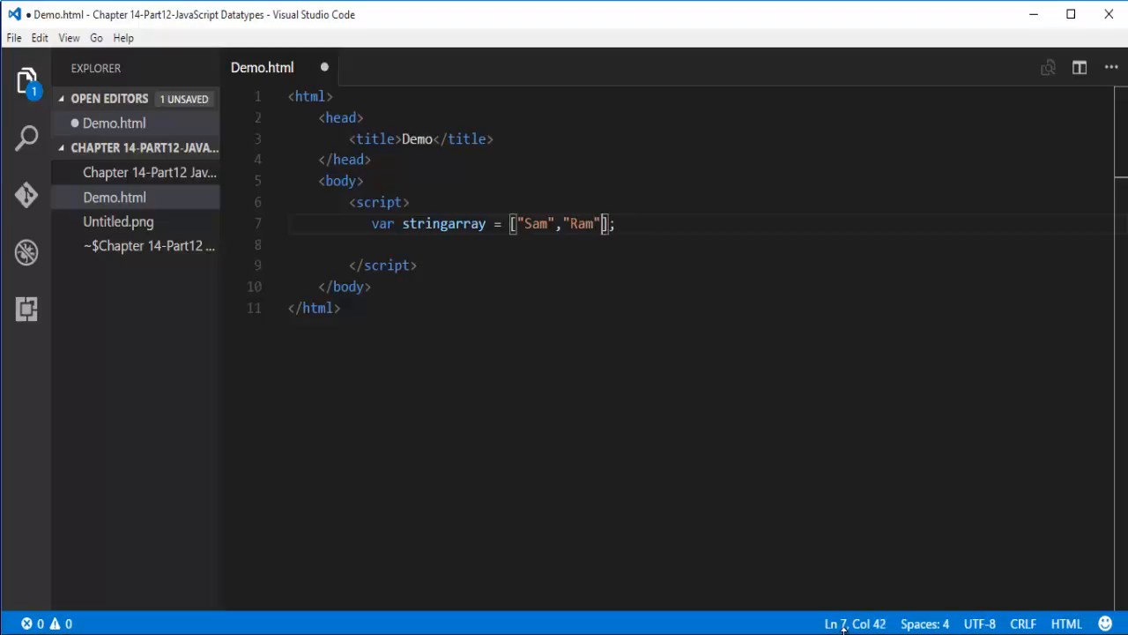
type(",\"\"")
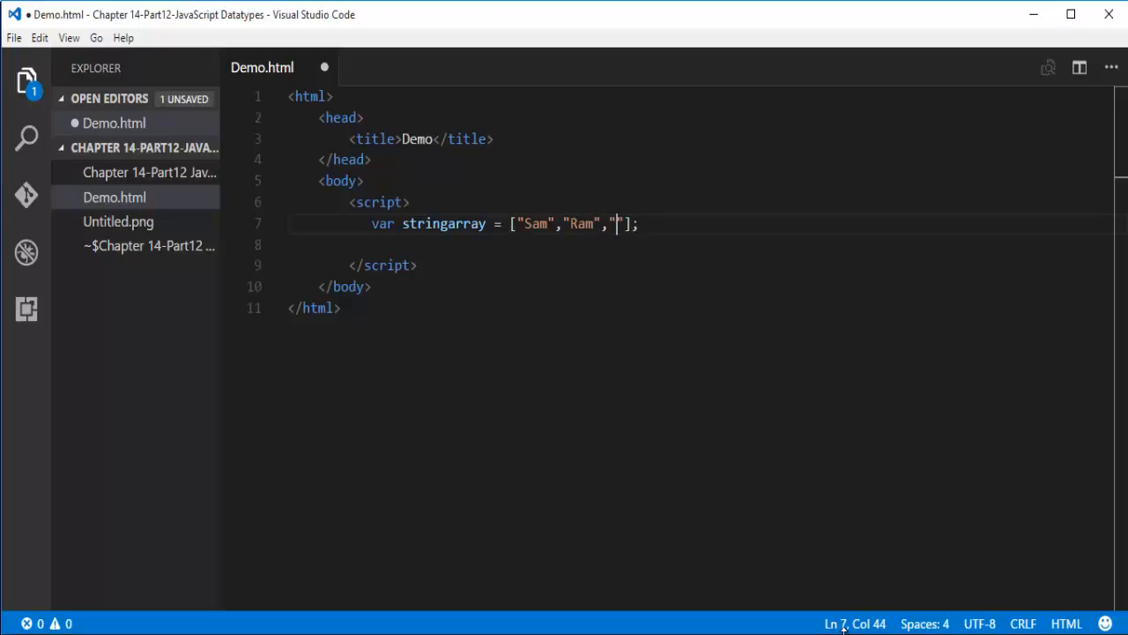
type("j")
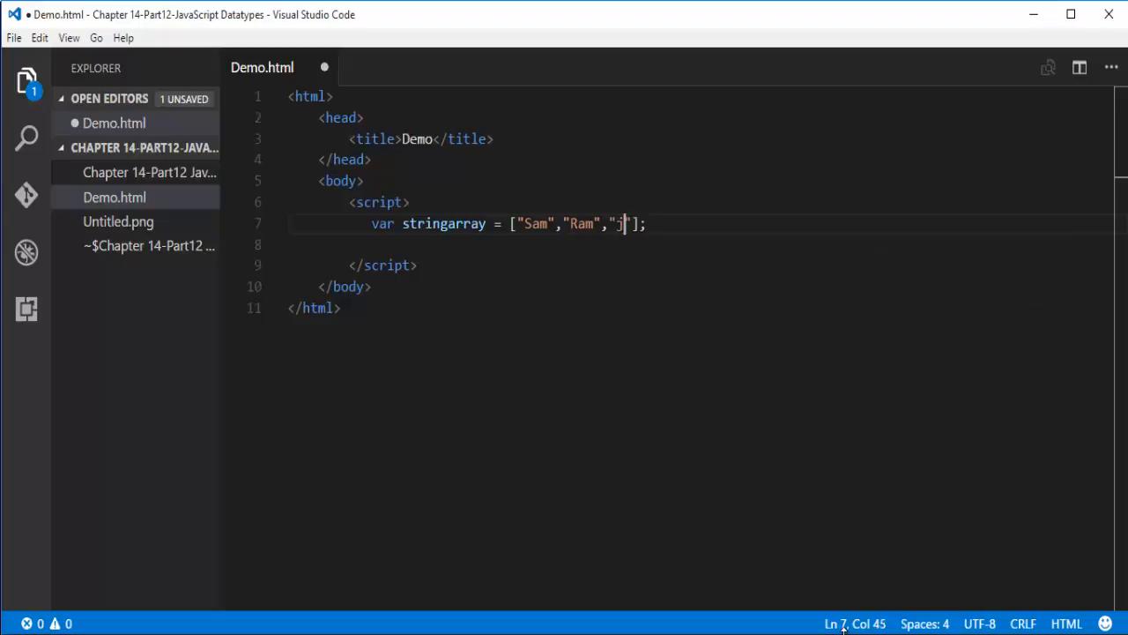
type("o")
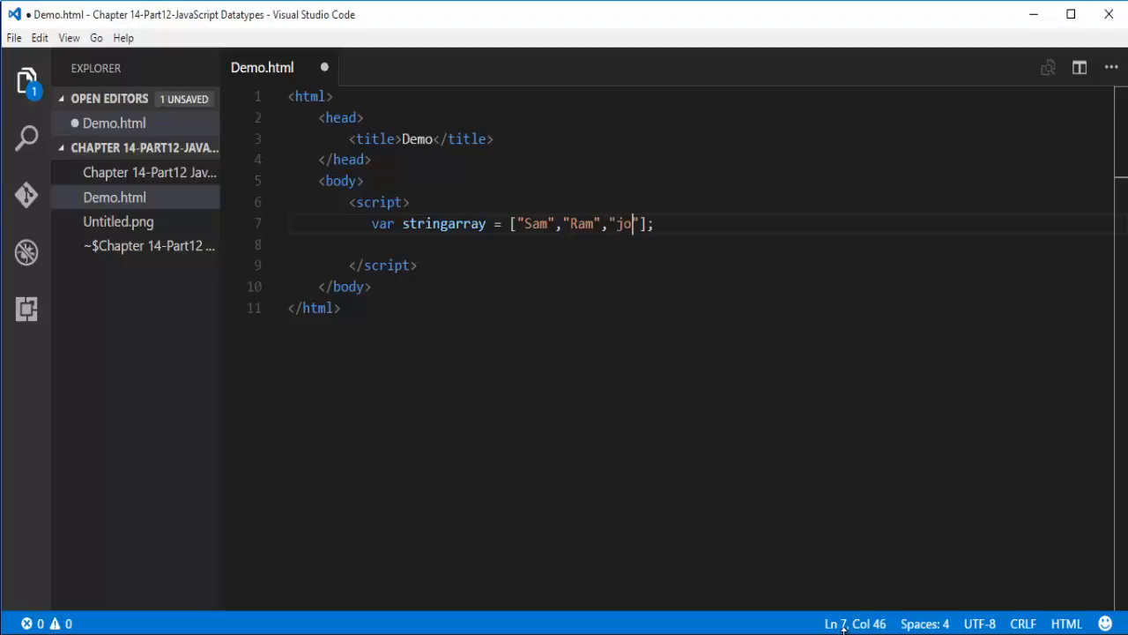
key("Backspace")
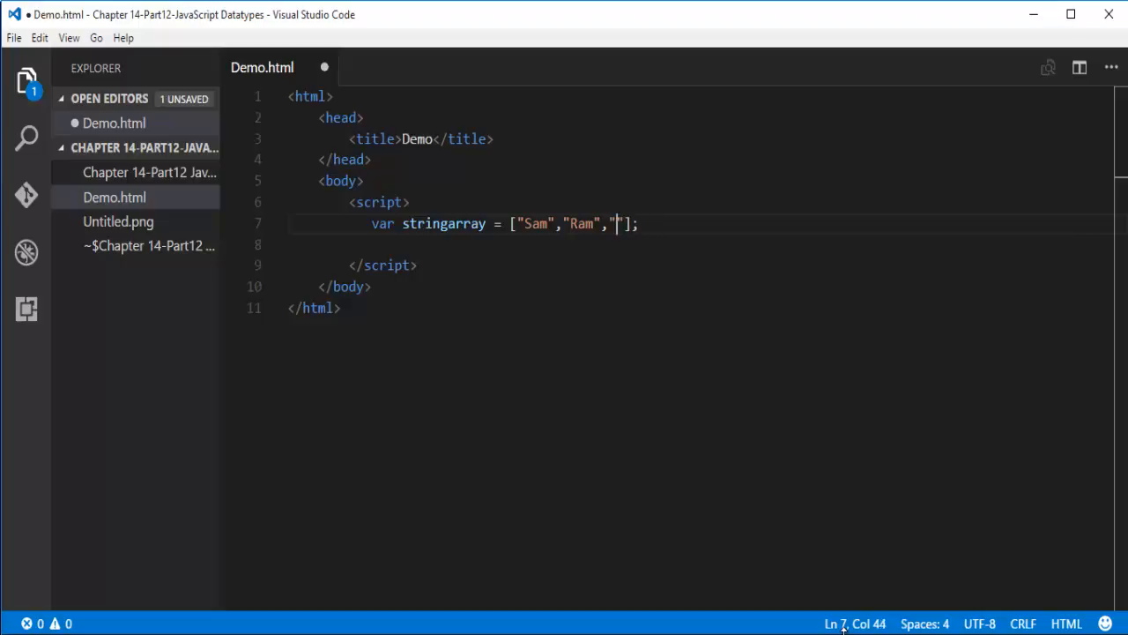
type("jOHN")
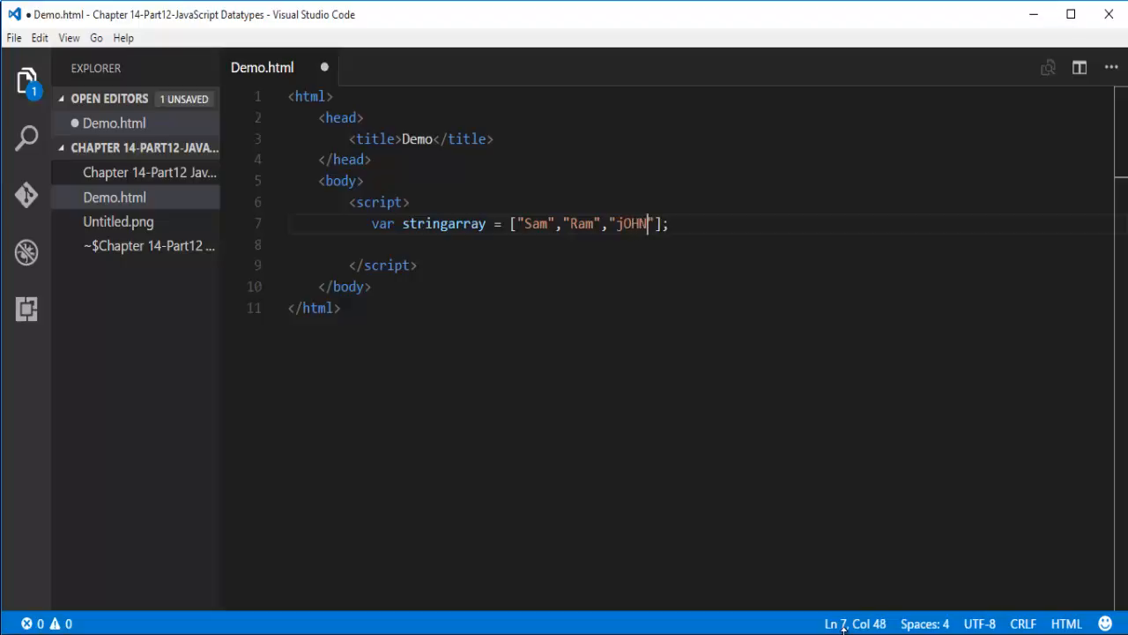
key("Backspace")
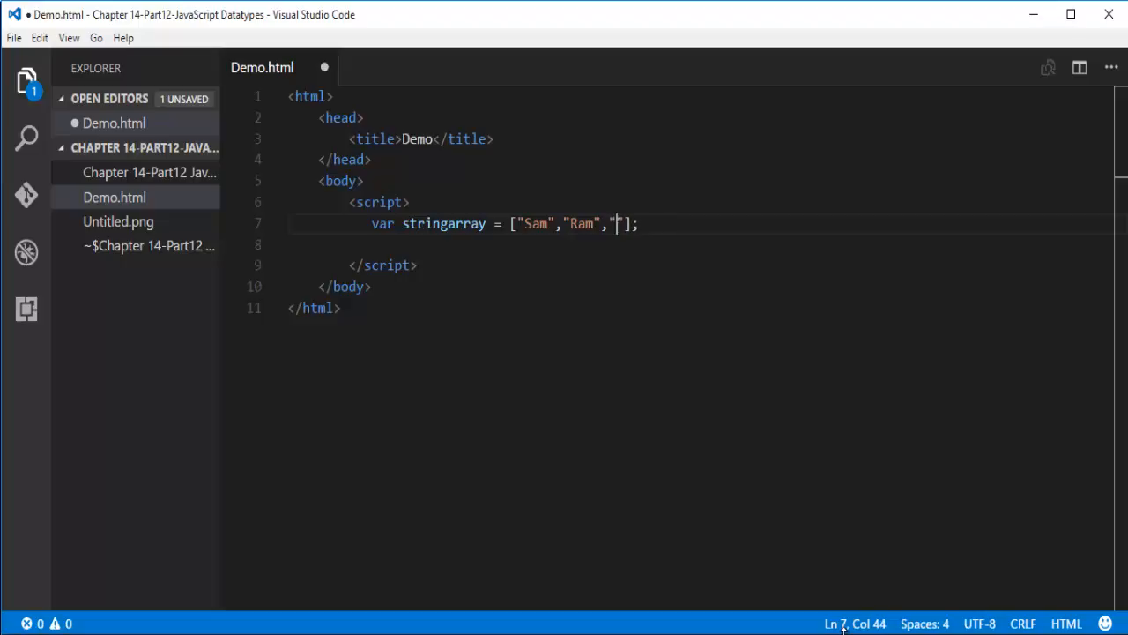
type("John")
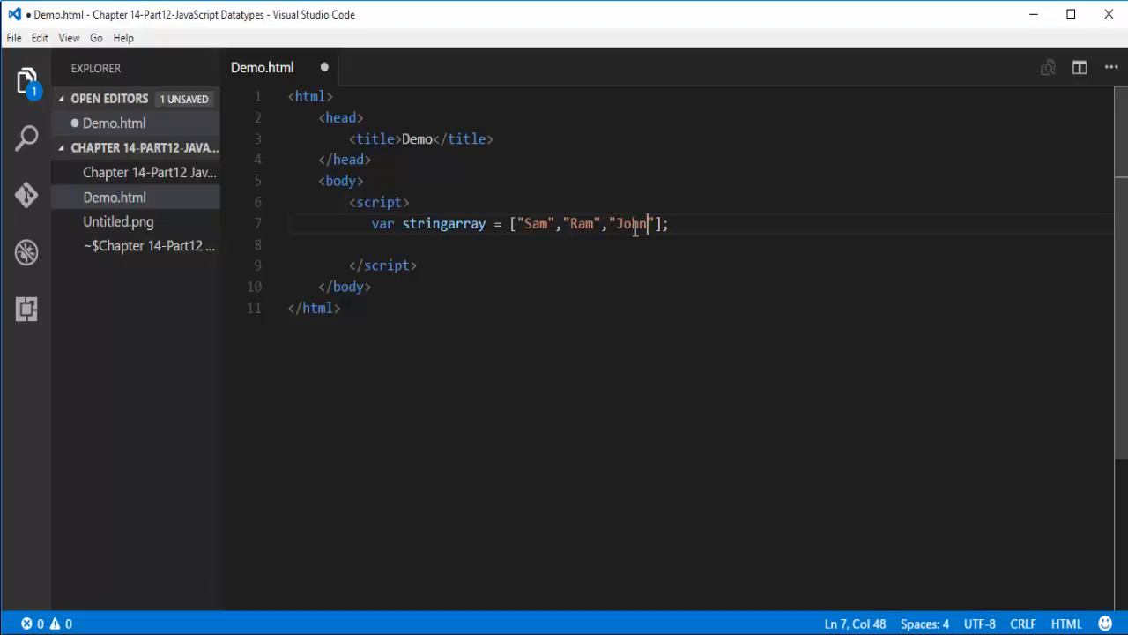
mouse_move(531, 228)
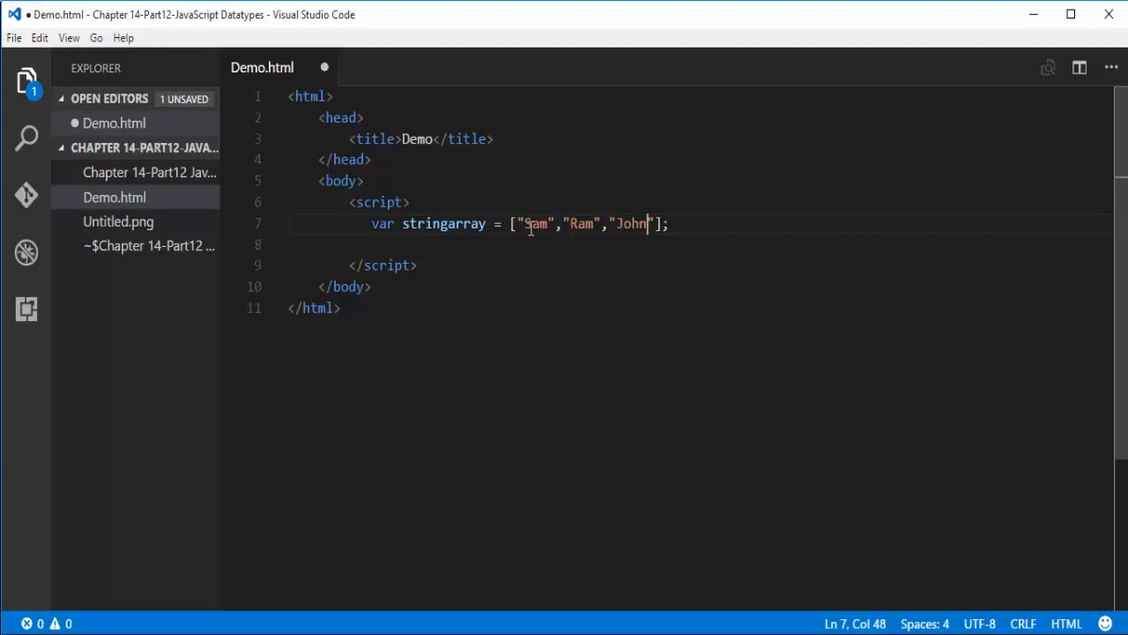
mouse_move(649, 249)
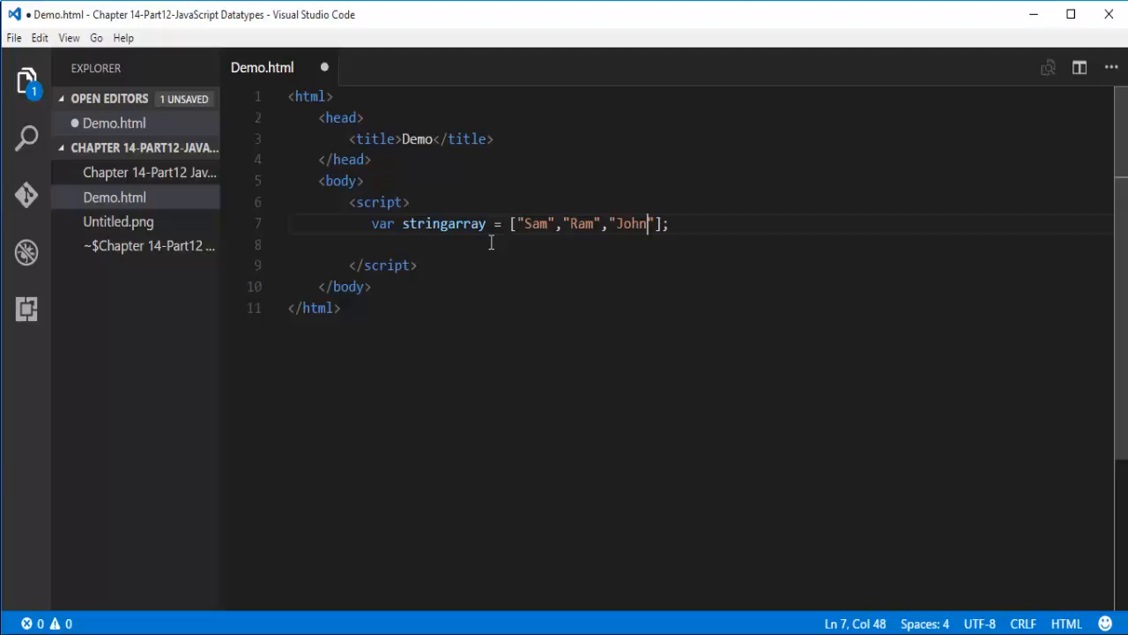
mouse_move(602, 258)
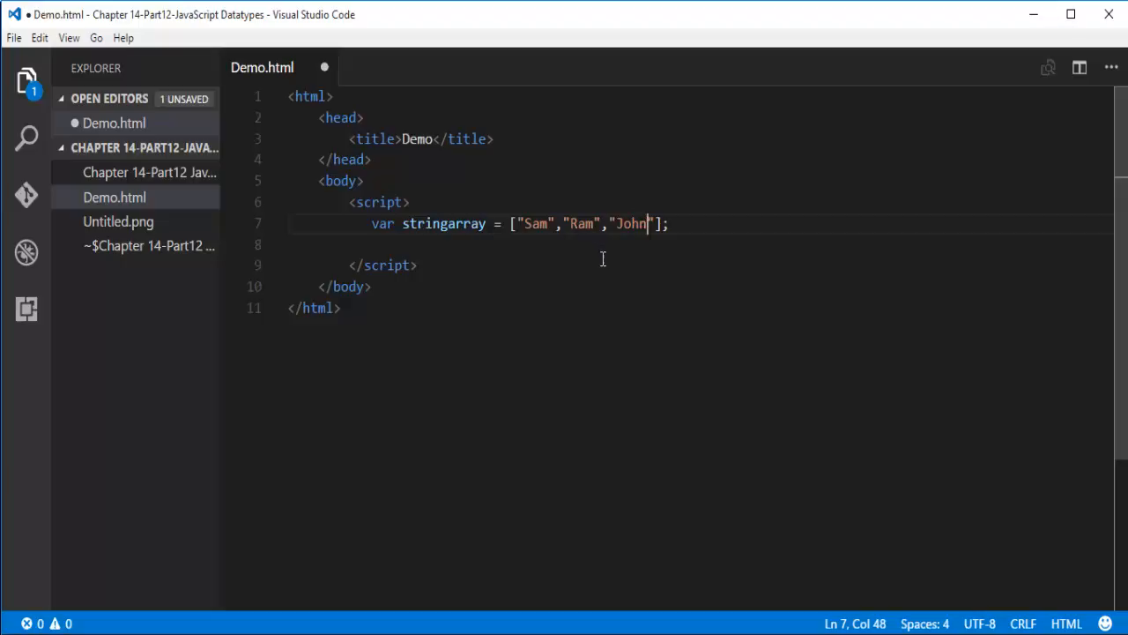
mouse_move(629, 479)
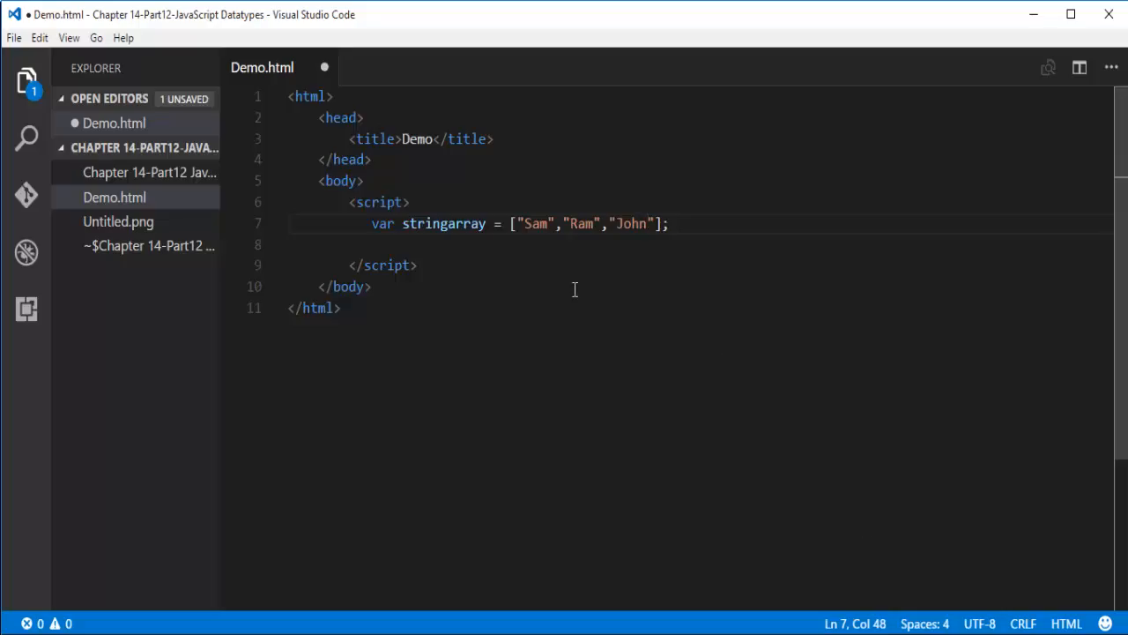
mouse_move(661, 249)
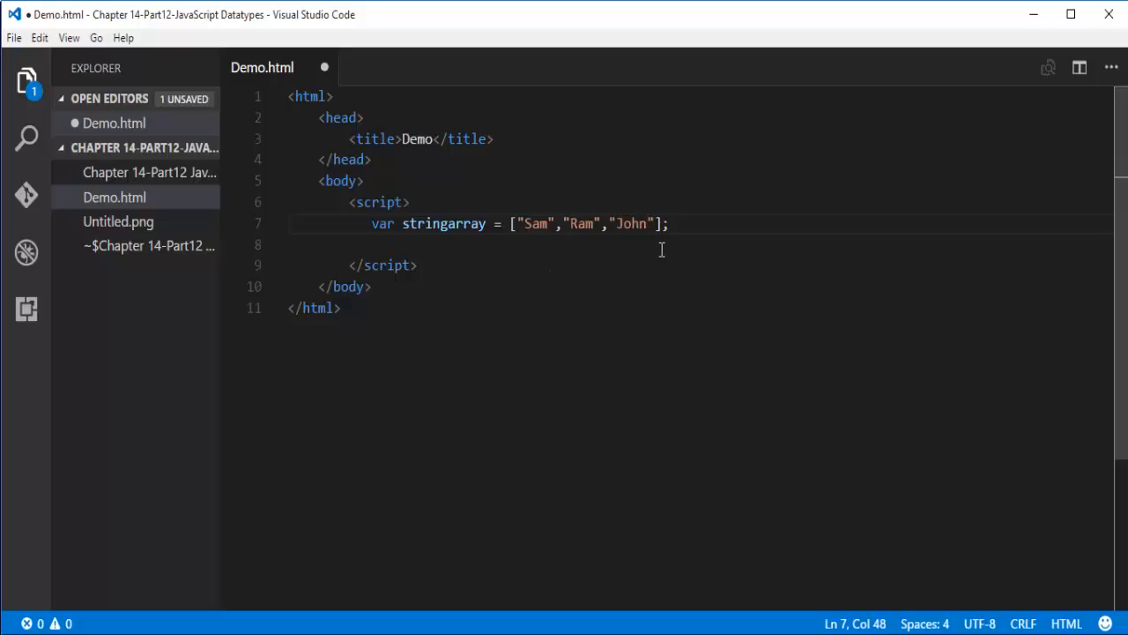
Add a new line below the array that calls alert(stringarray[2]);.
key("Enter")
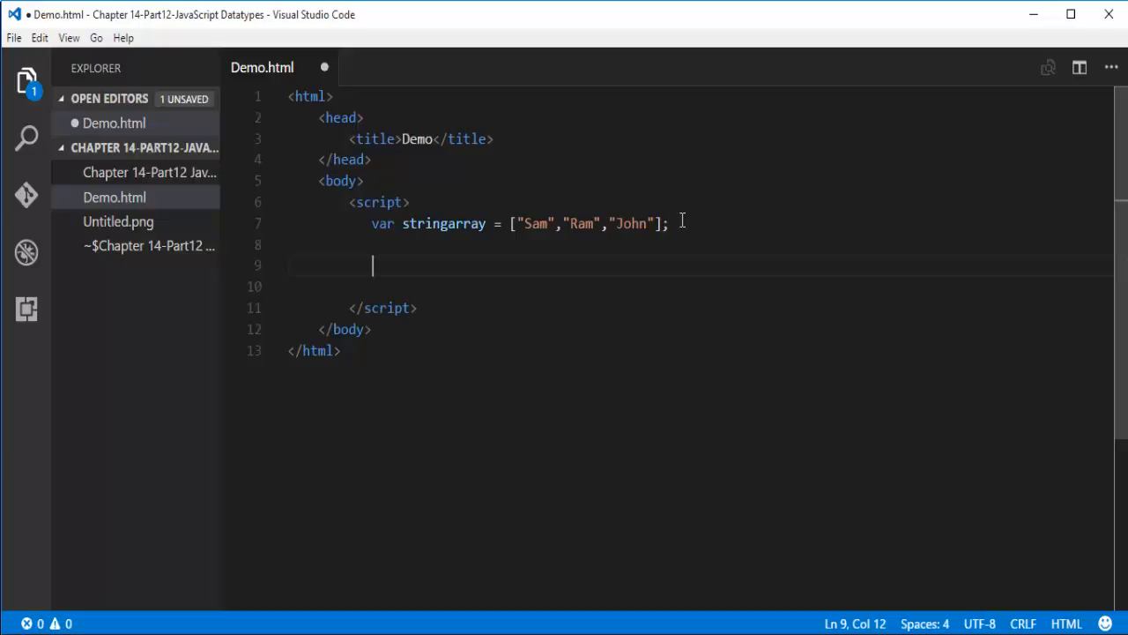
type("st")
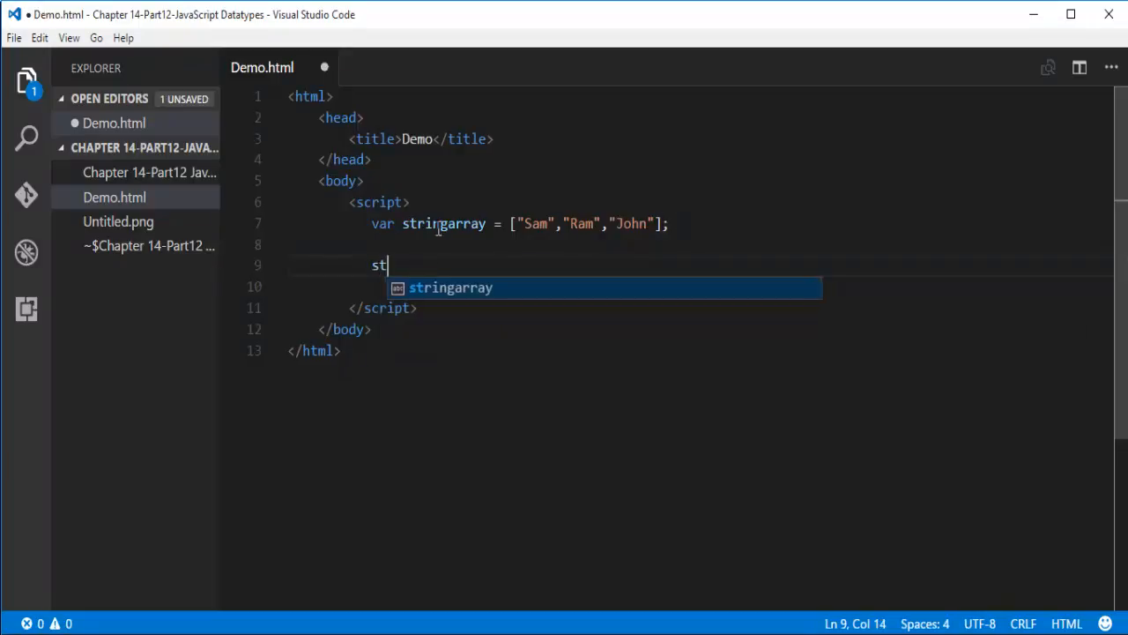
key("Tab")
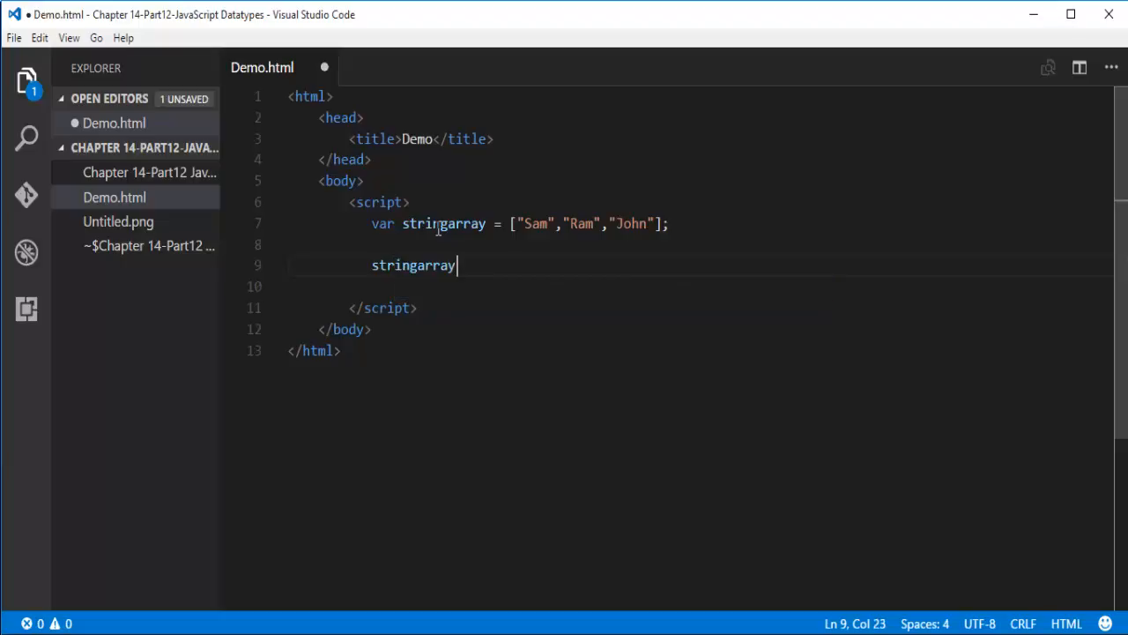
type("[]")
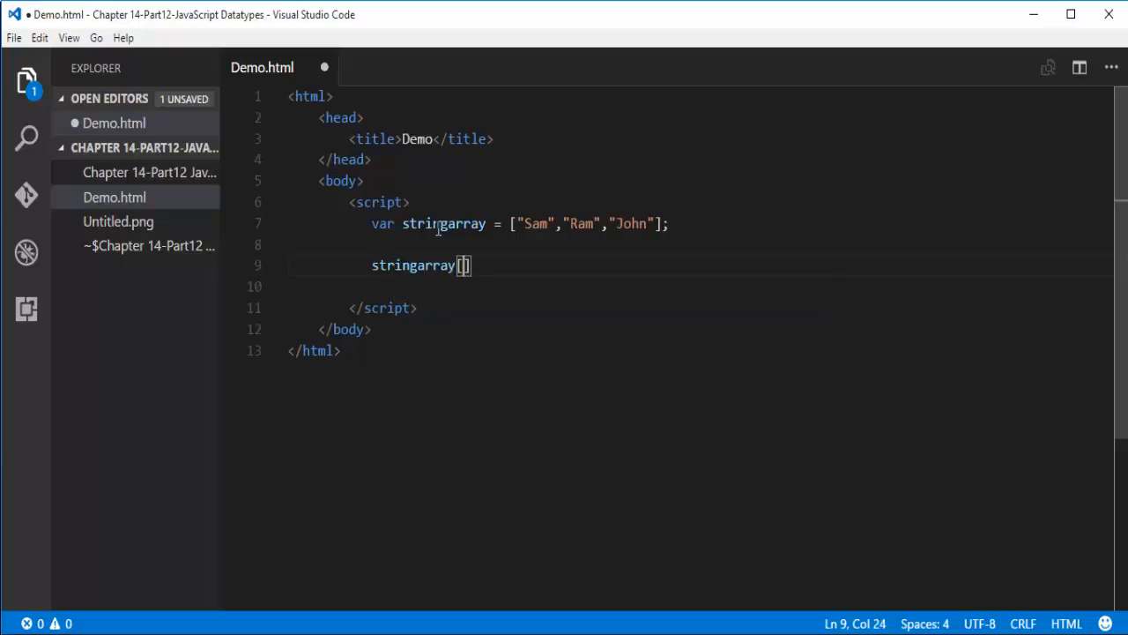
mouse_move(641, 229)
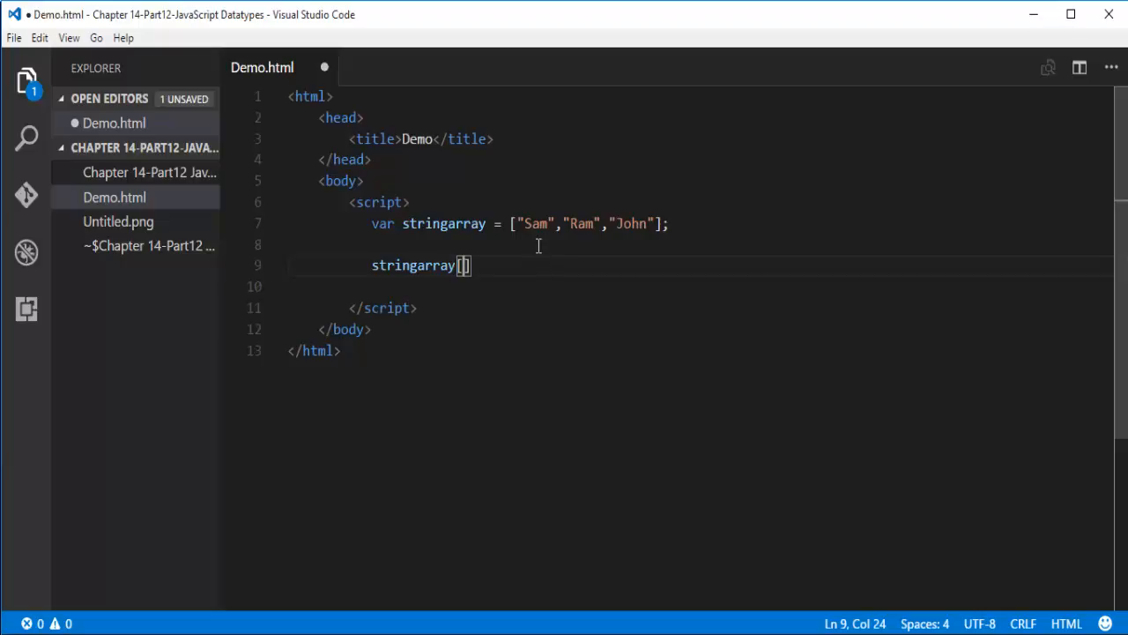
mouse_move(598, 222)
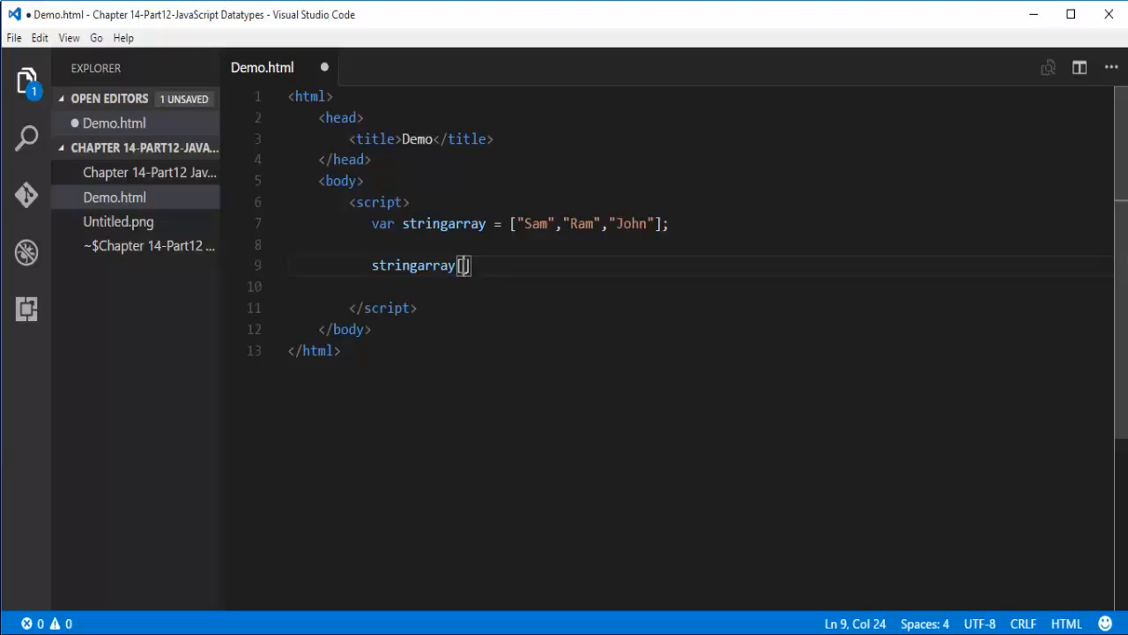
type("2")
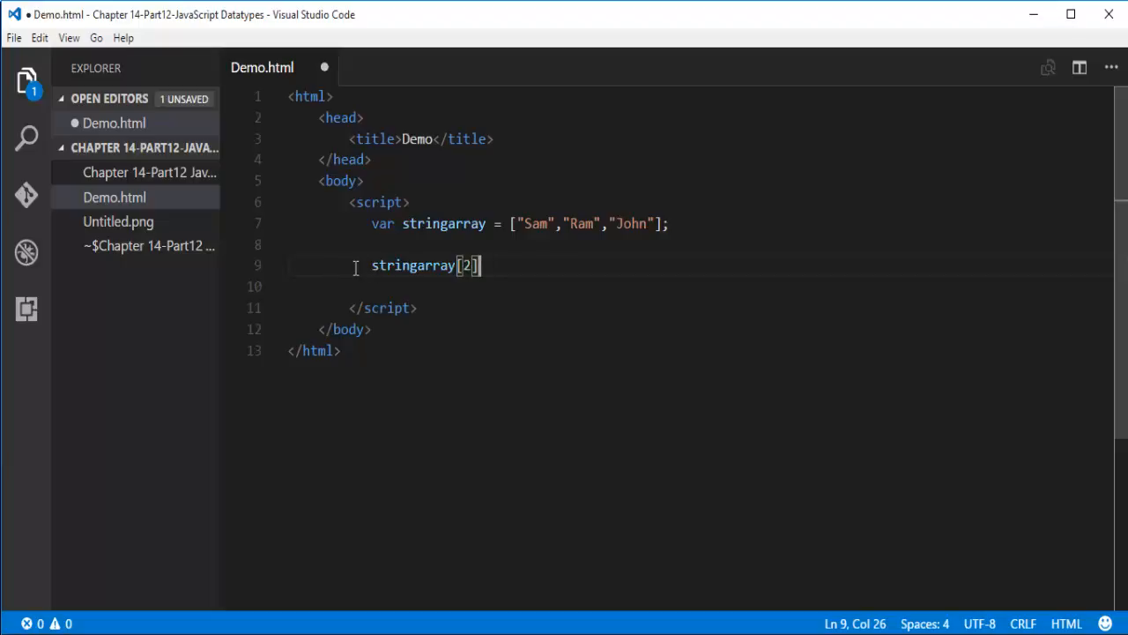
type("alert")
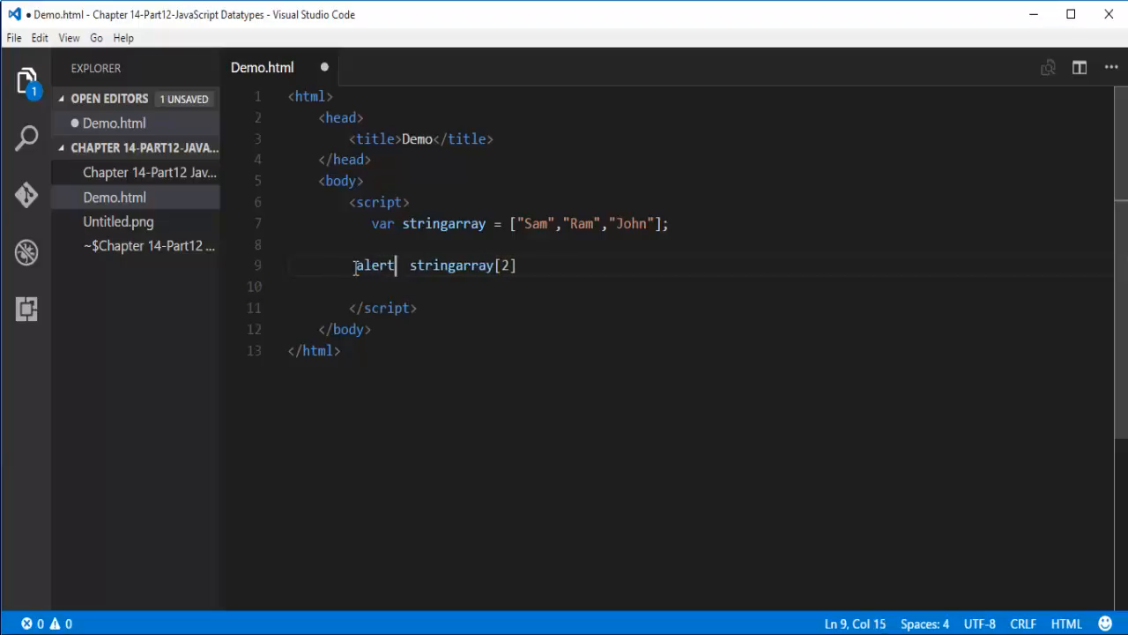
type("()")
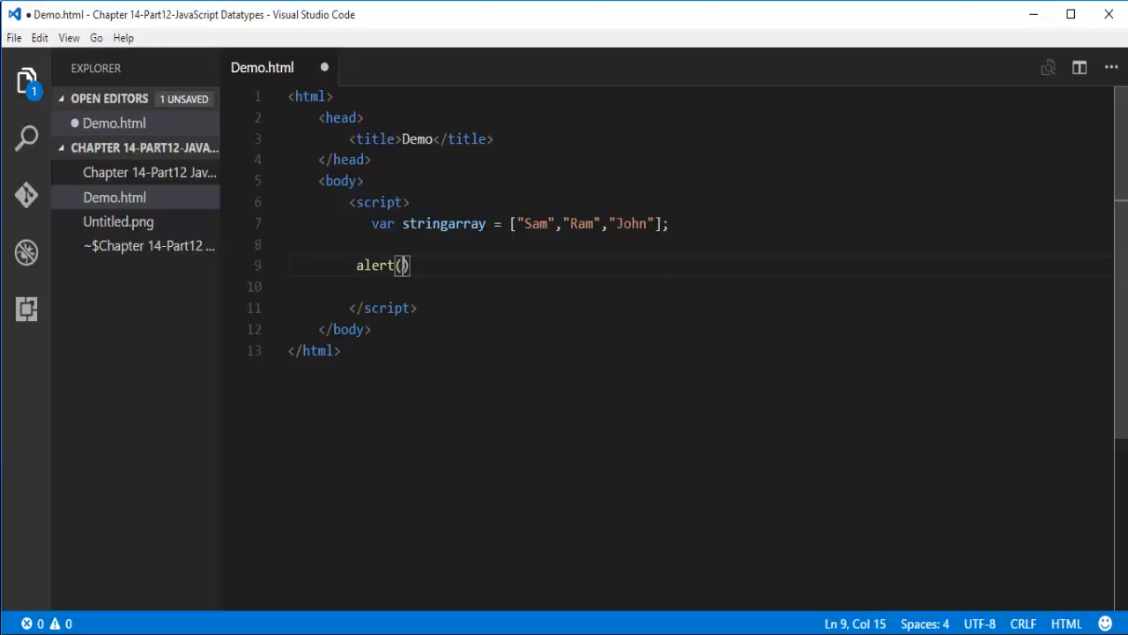
type("stringarray[2]")
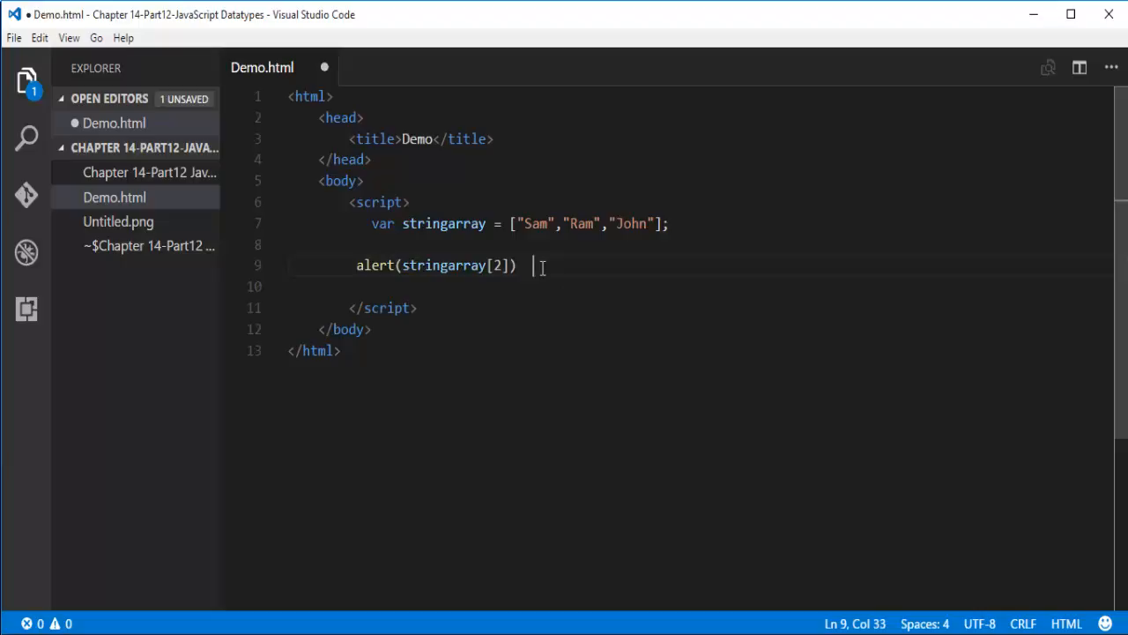
type(";")
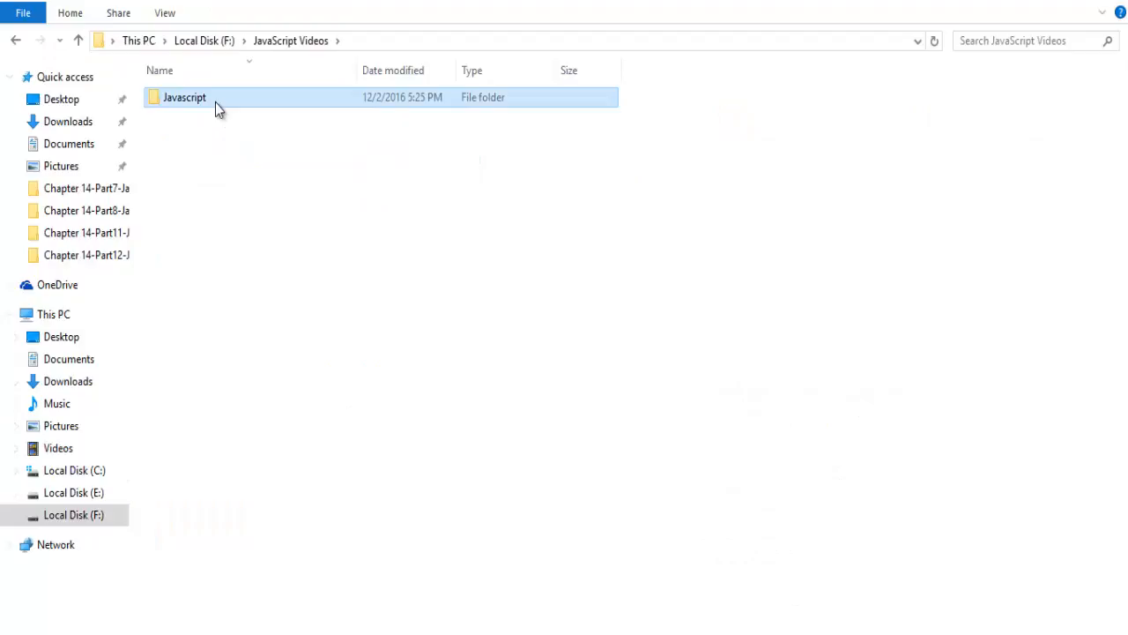
Open Demo.html from Javascript > Chapter 14-Part12-JavaScript Datatypes in the browser.
double_click(184, 97)
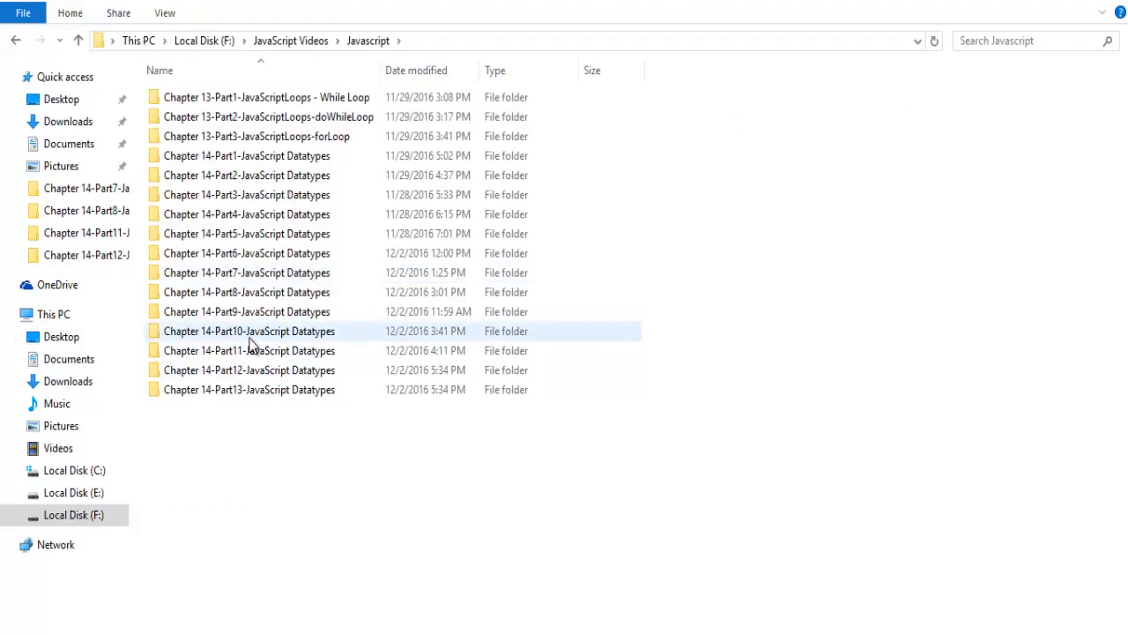
double_click(250, 369)
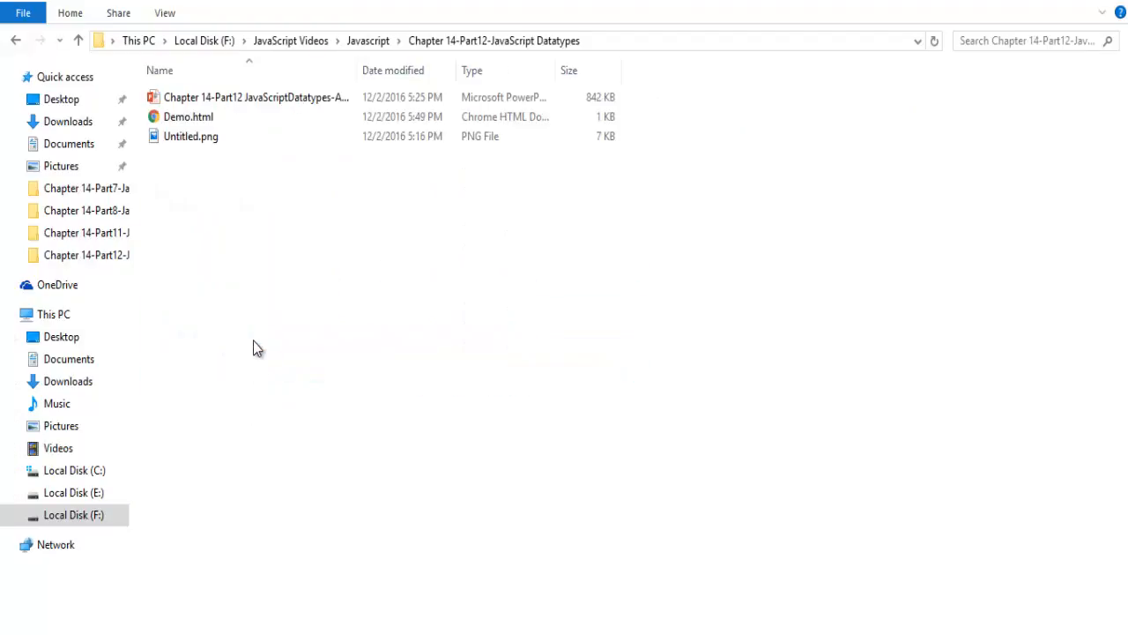
left_click(187, 116)
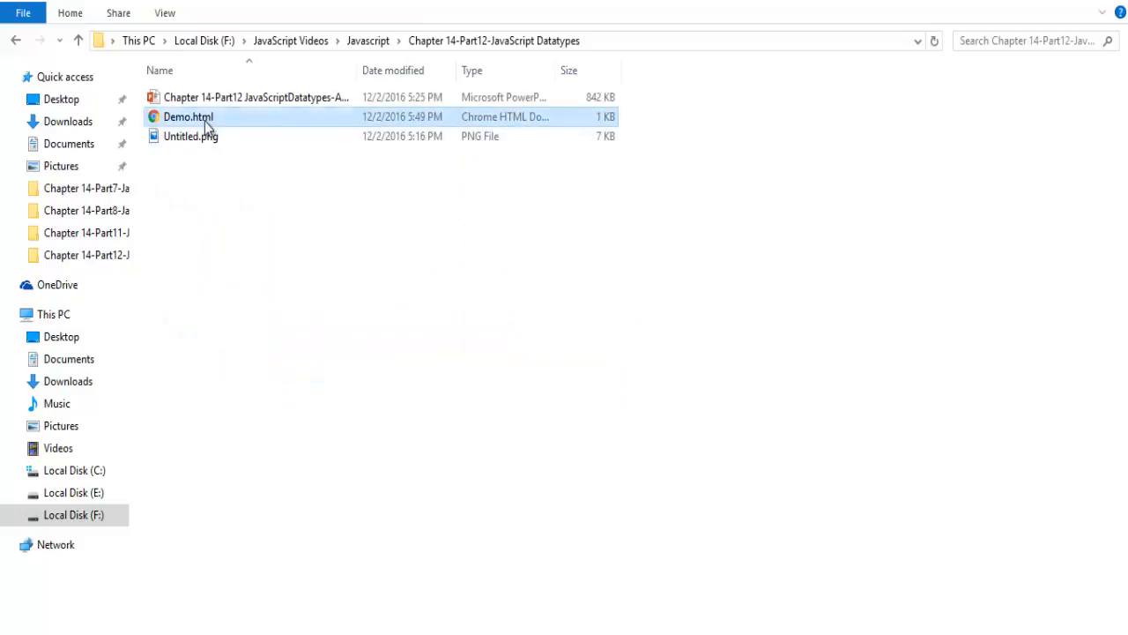
double_click(188, 117)
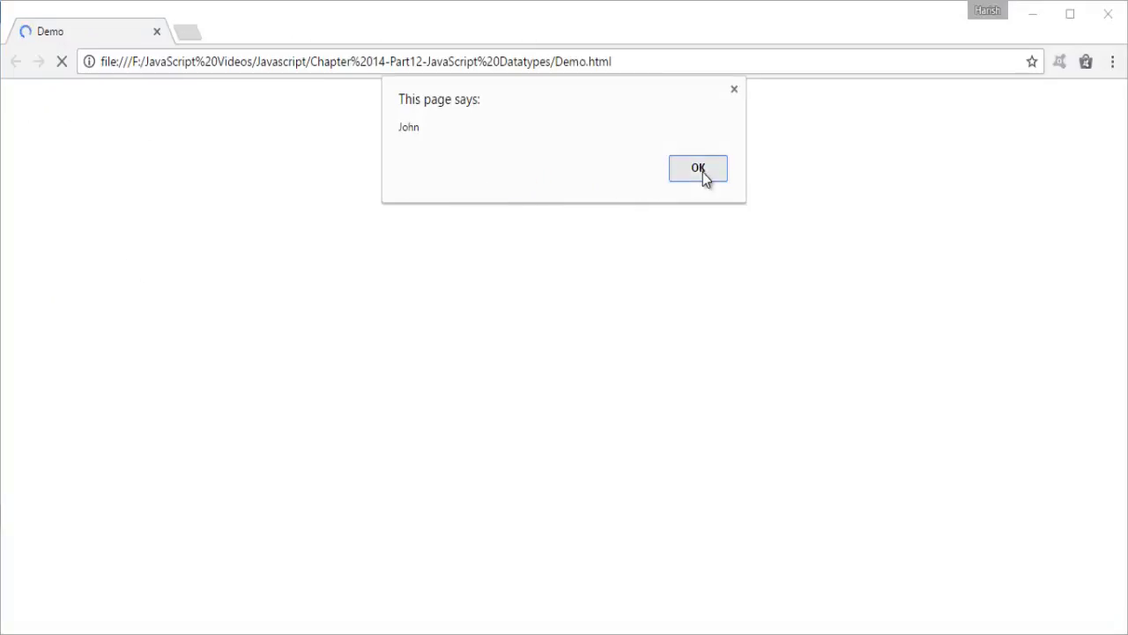
Dismiss the John alert, change the index to 1, and dismiss the Ram alert.
left_click(698, 169)
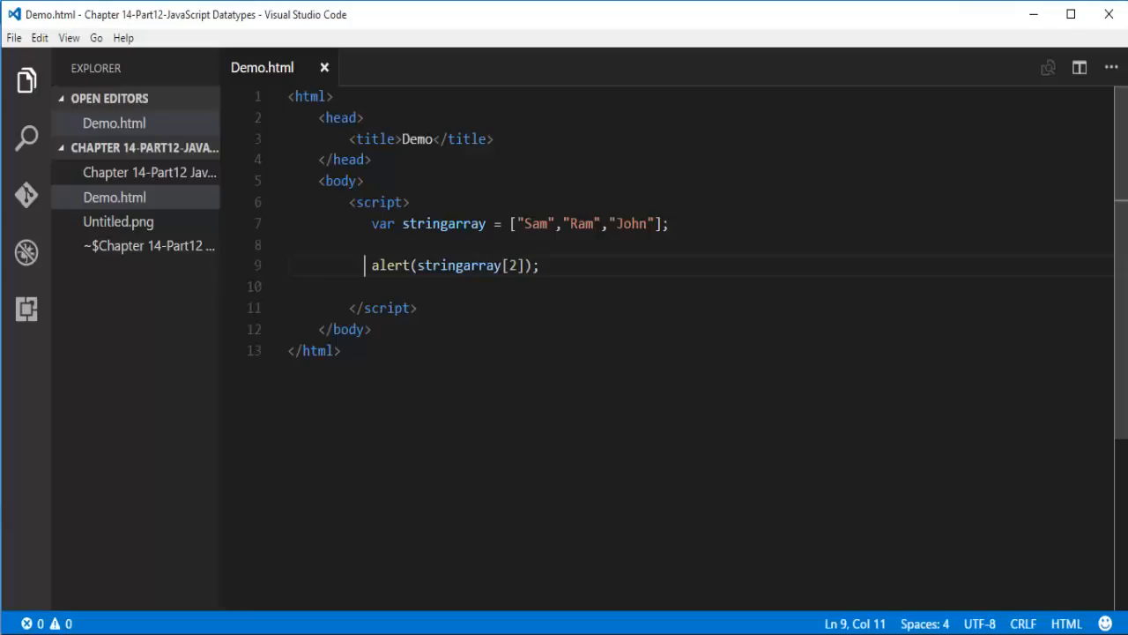
mouse_move(520, 244)
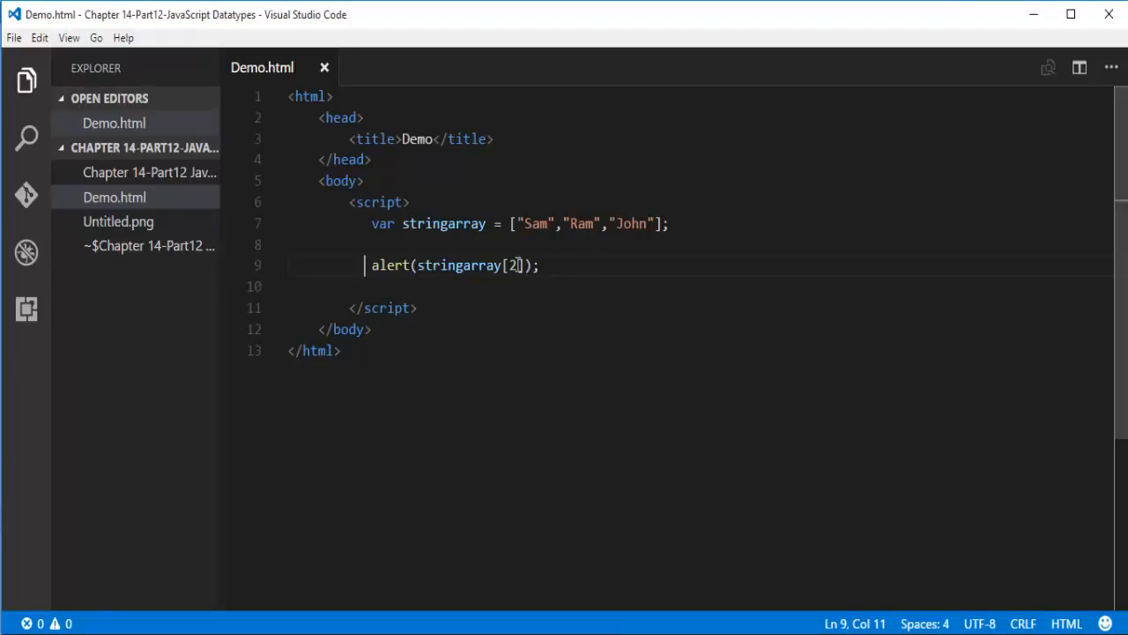
type("1")
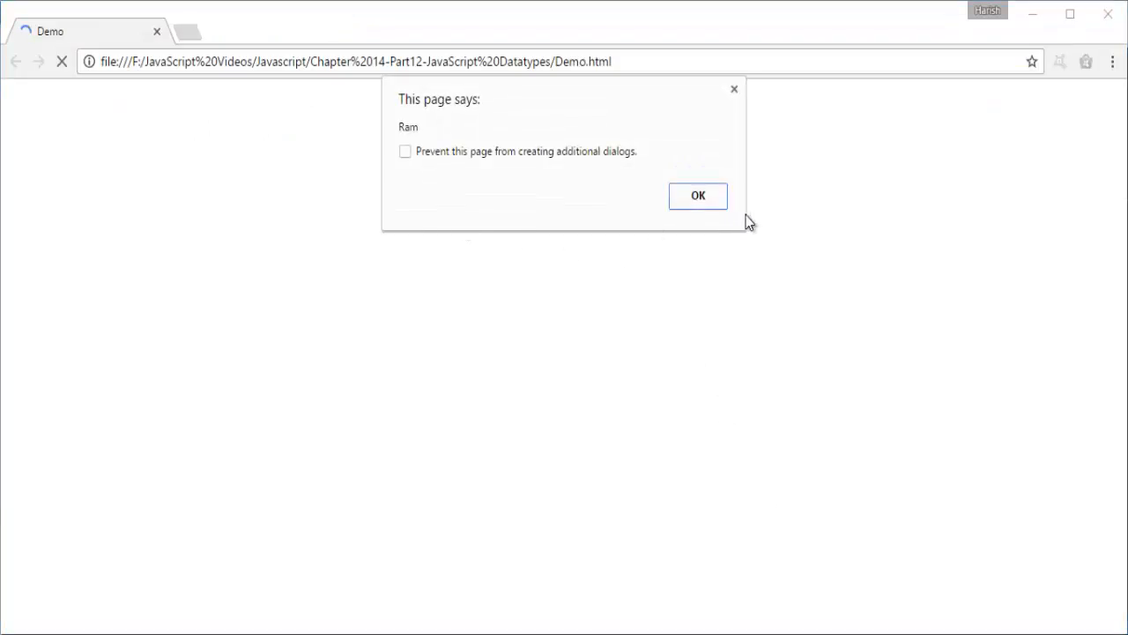
left_click(697, 196)
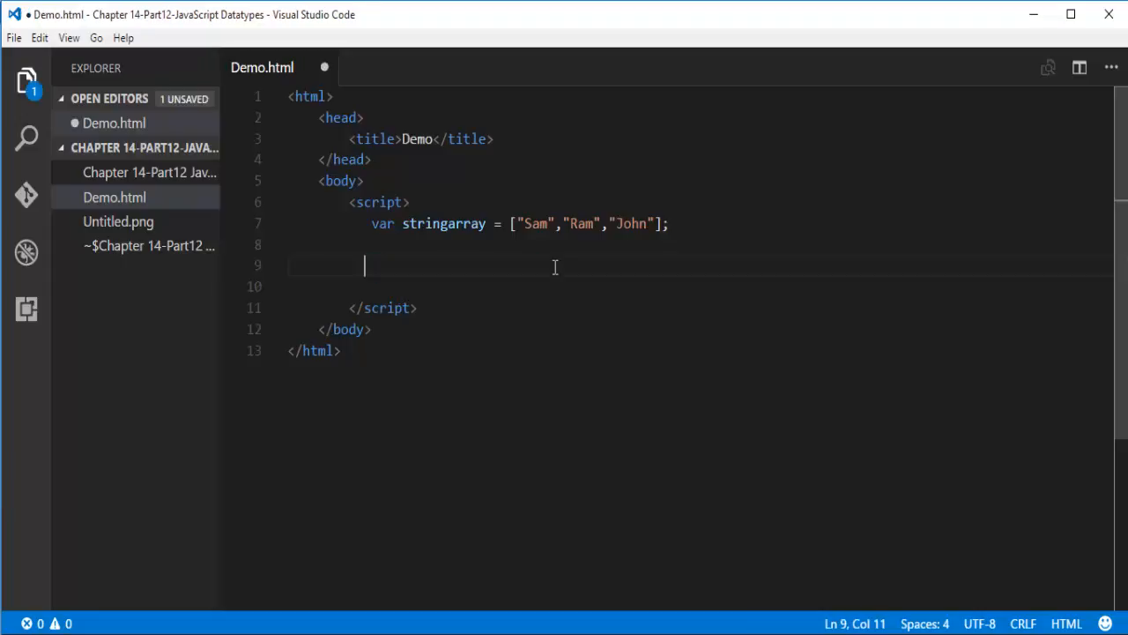
Replace the alert with for(var i = 0; i < 3; i++) writing stringarray[i] via document.write.
type("for")
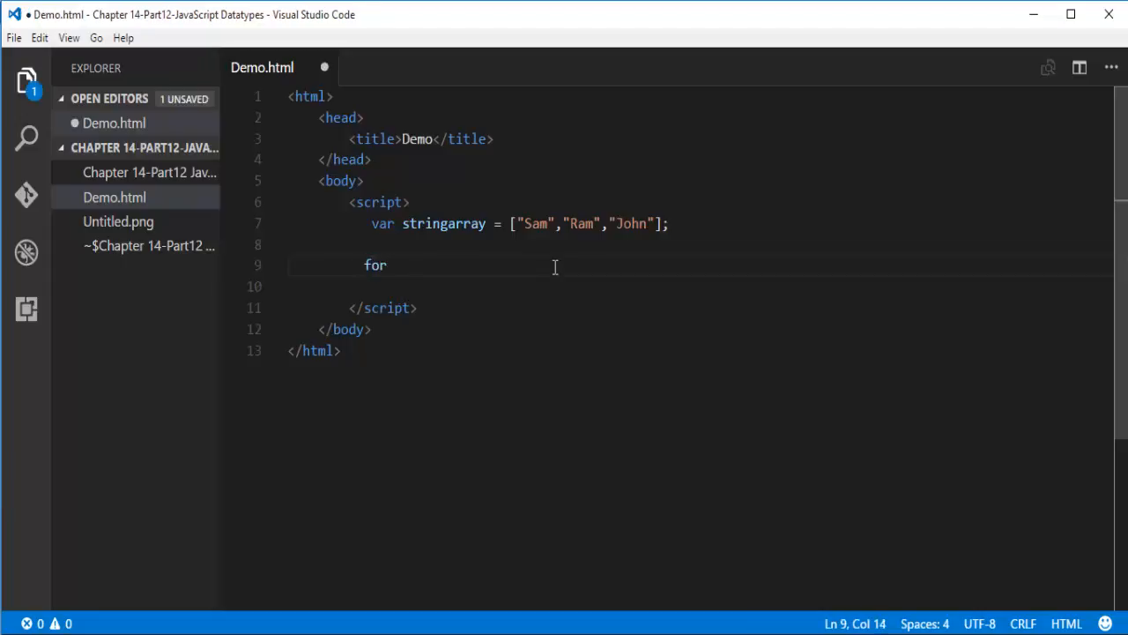
type("(var i =")
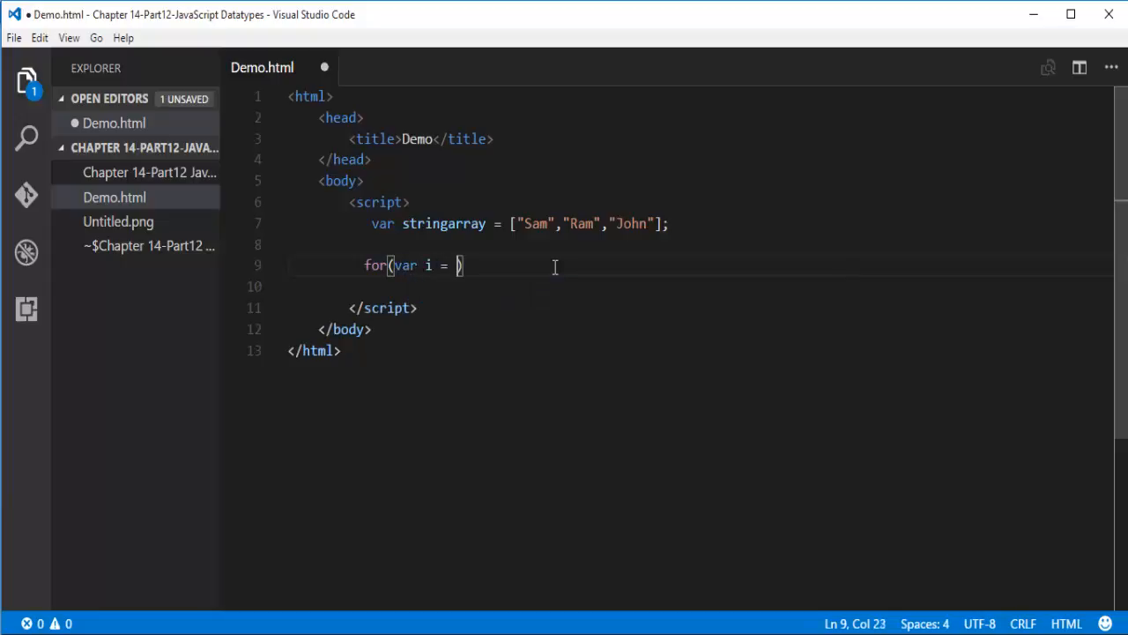
type("0; i")
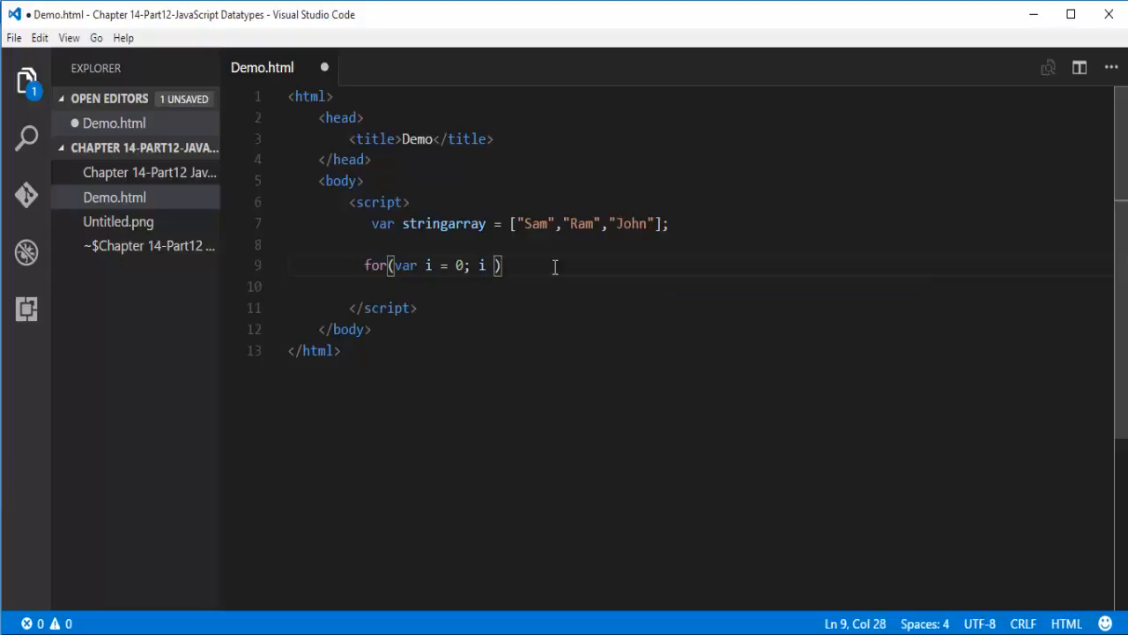
type("<")
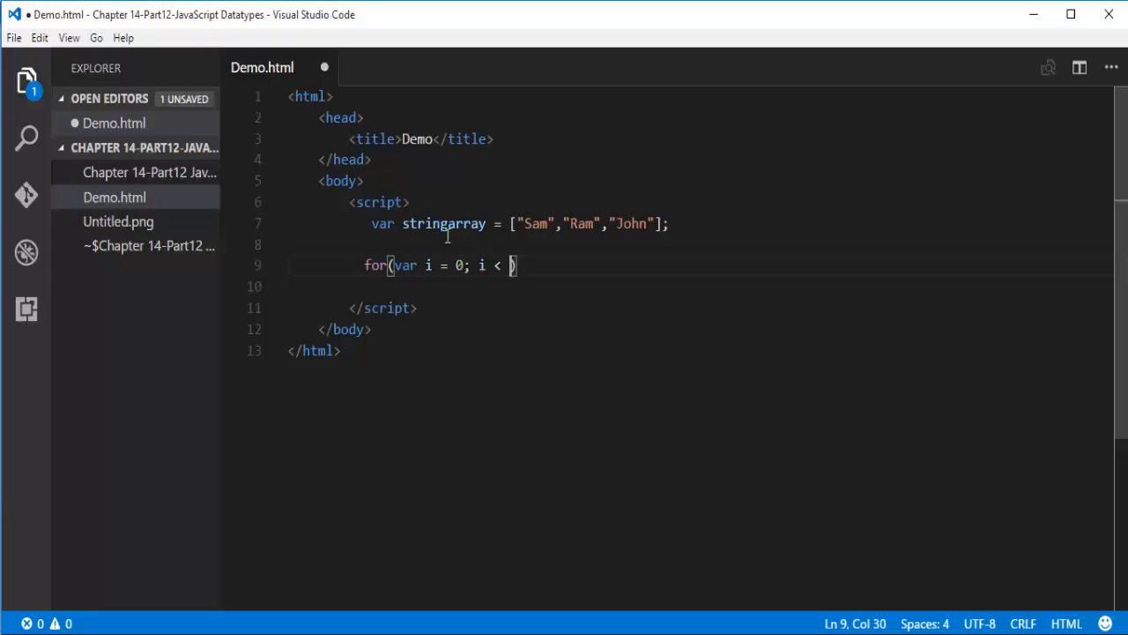
mouse_move(602, 272)
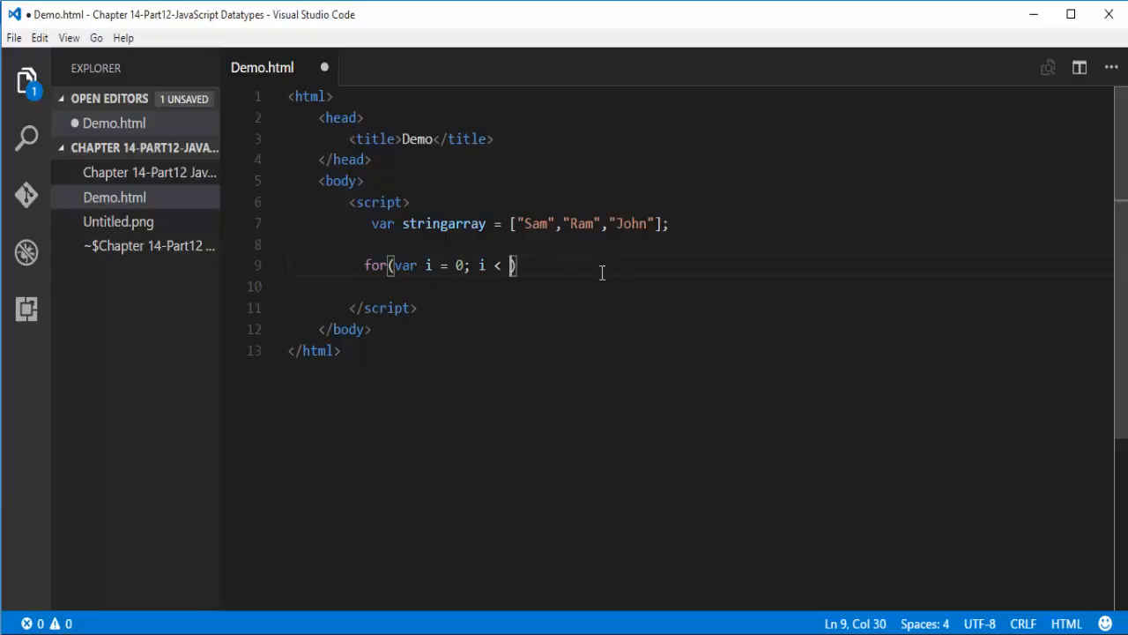
type("3;i")
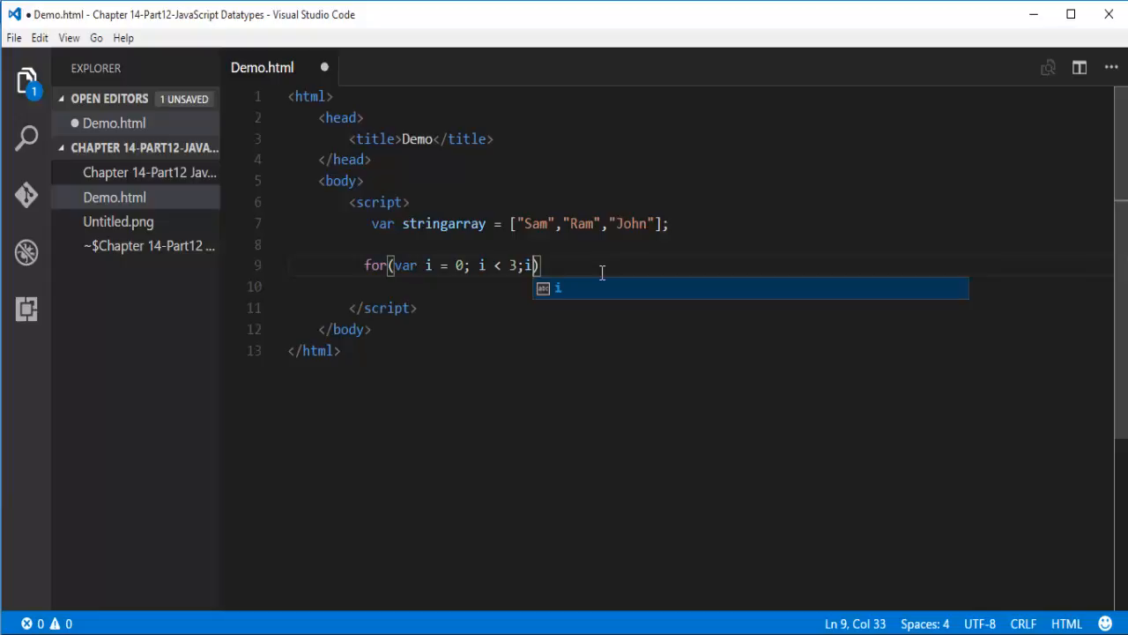
type("++")
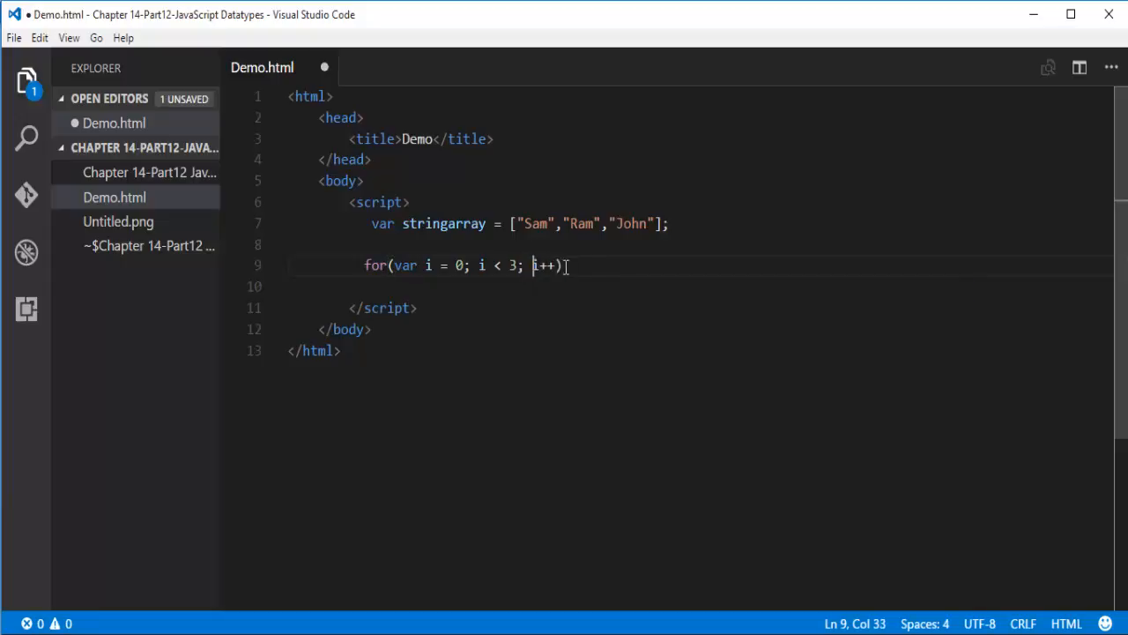
type("{")
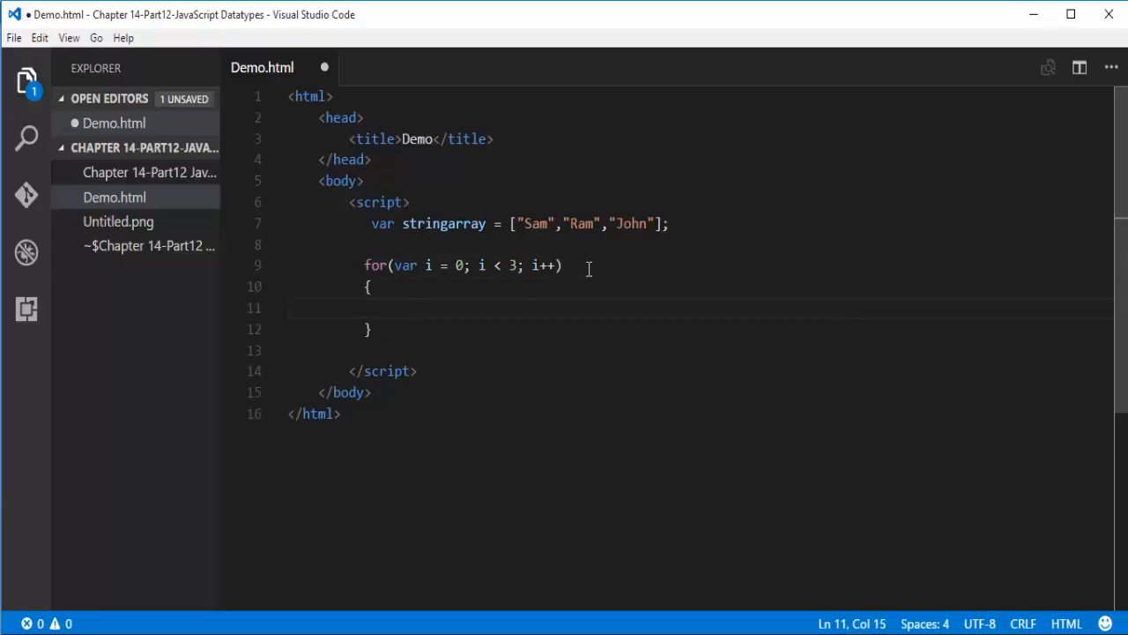
type("docu")
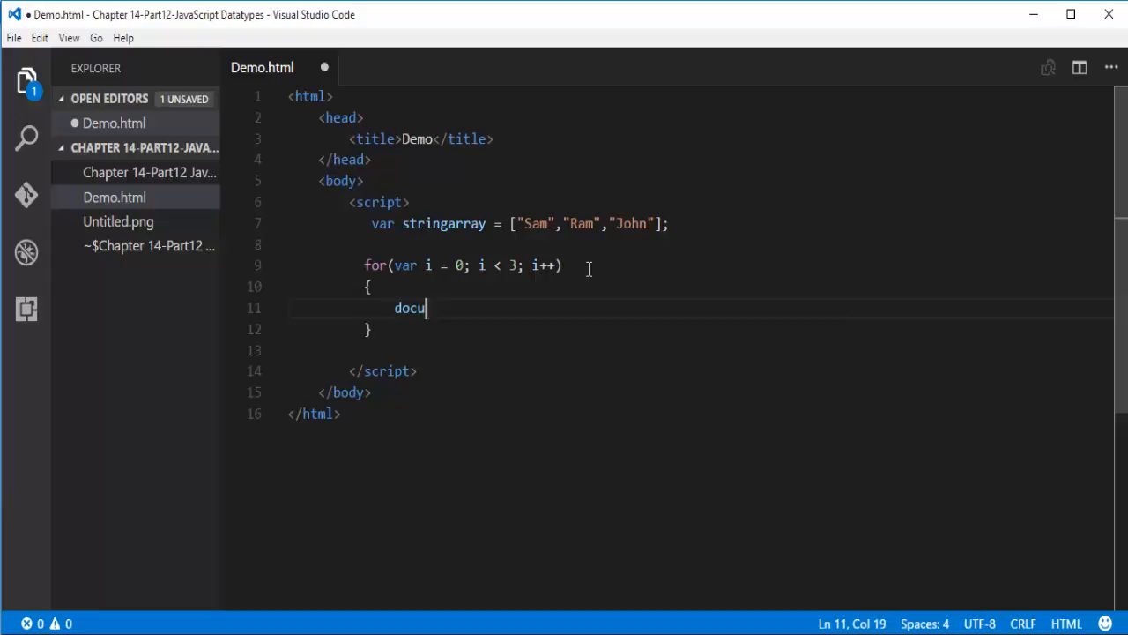
type("ment.wr")
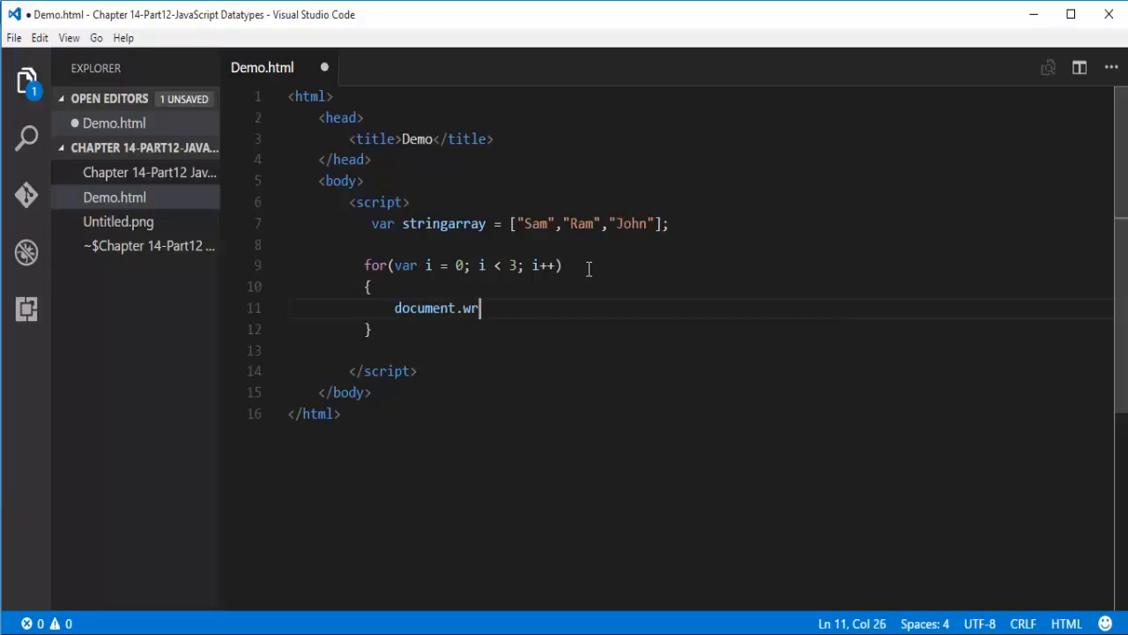
type("ite()")
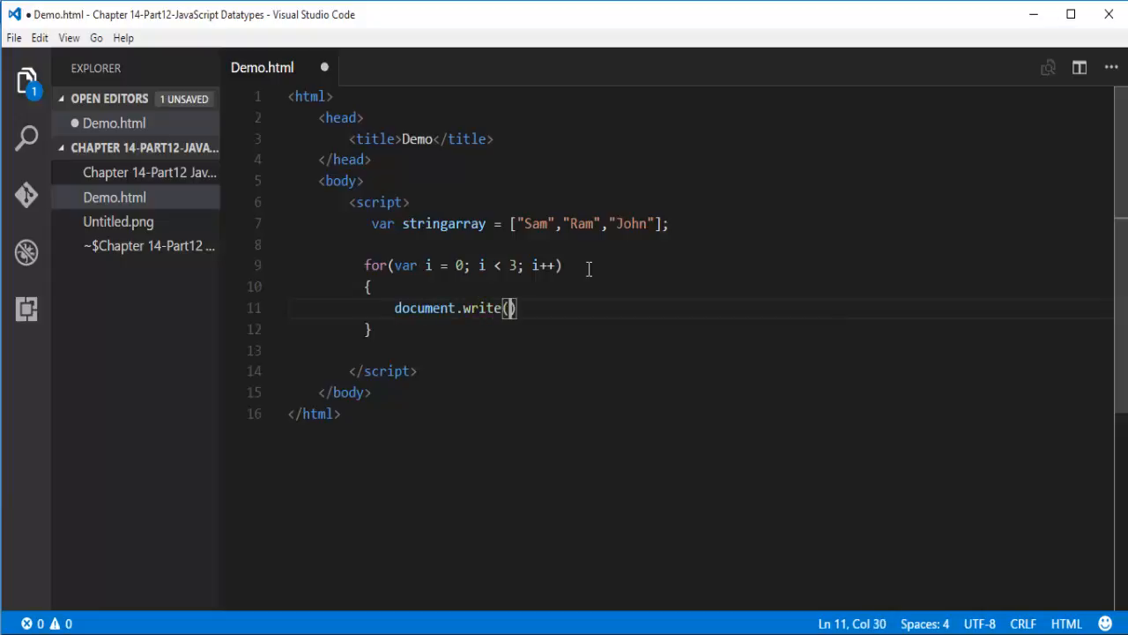
type("stringarray[")
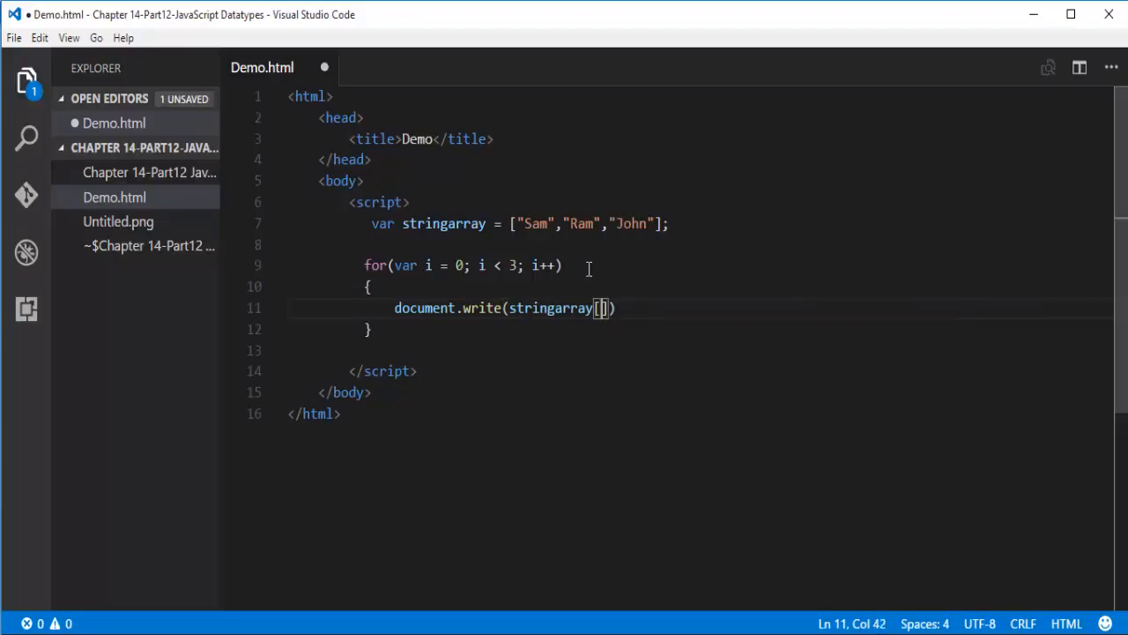
type("i")
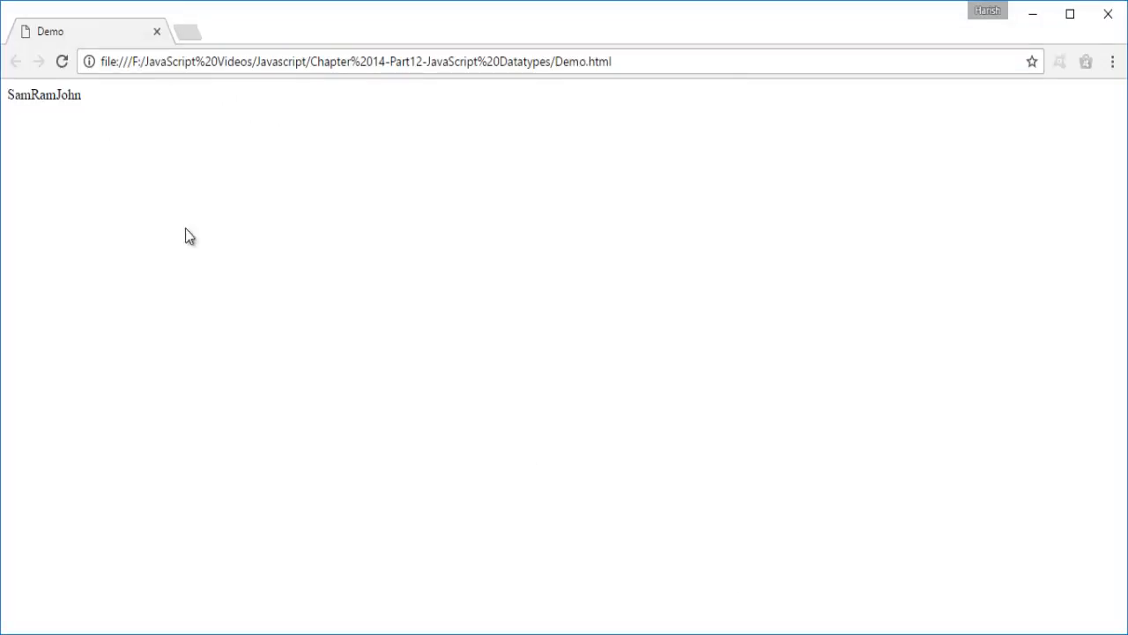
mouse_move(97, 127)
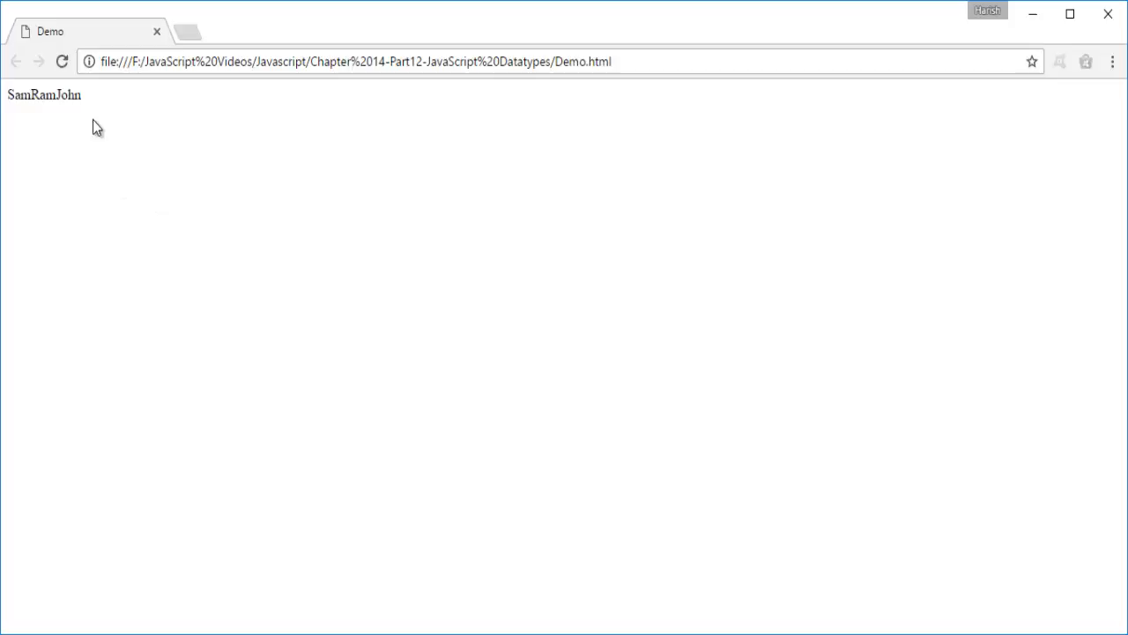
mouse_move(51, 119)
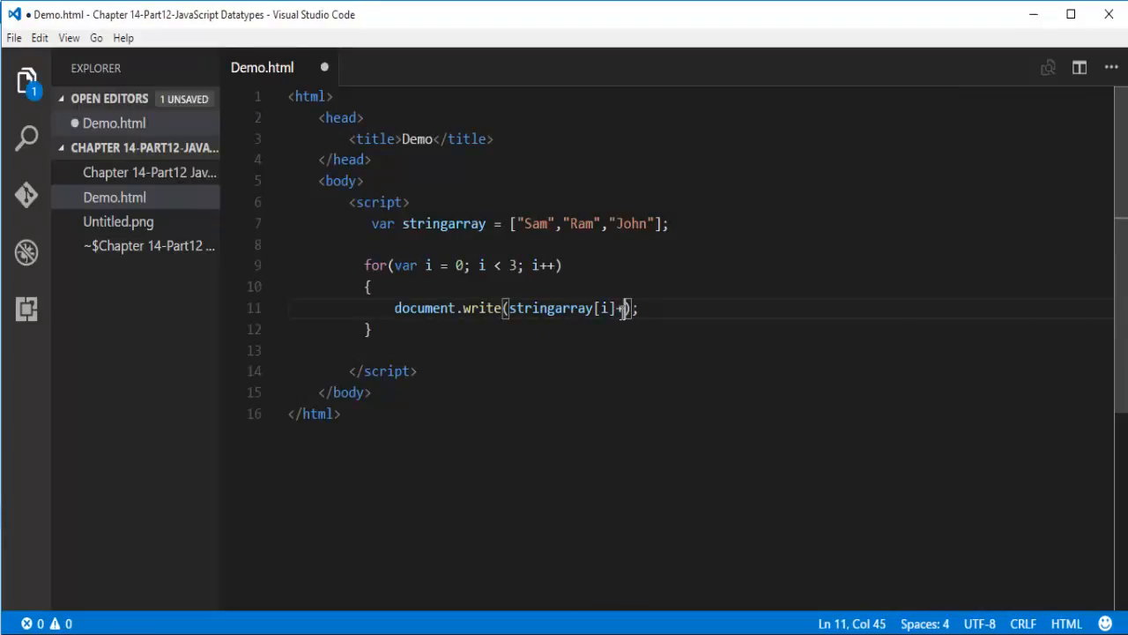
Append a "<br>" line break to each document.write output.
type("\"")
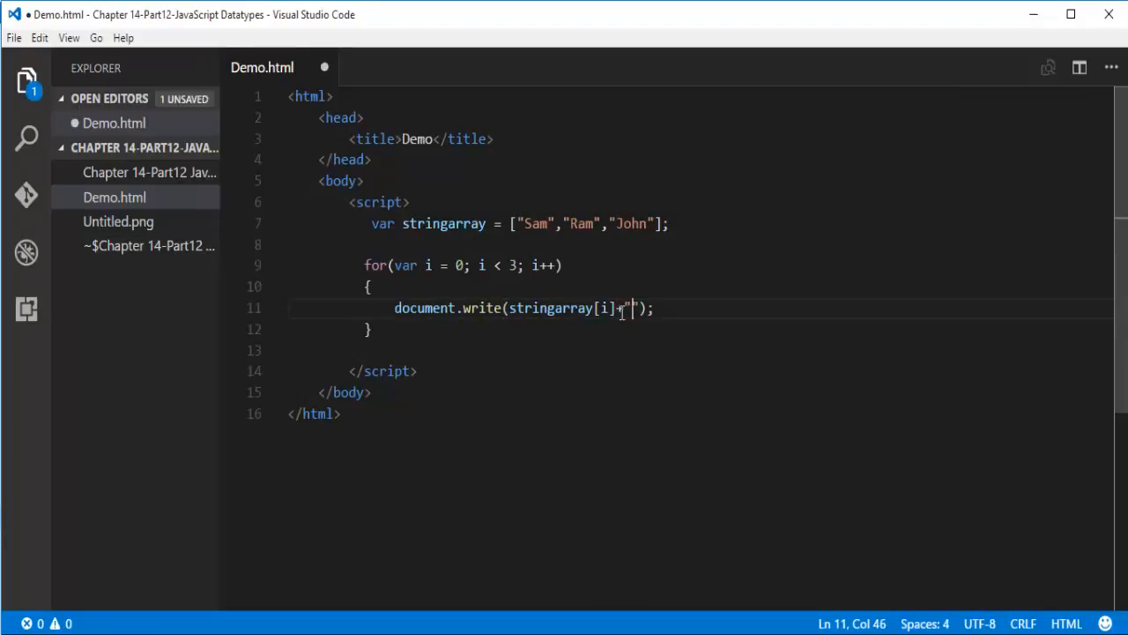
type("<b")
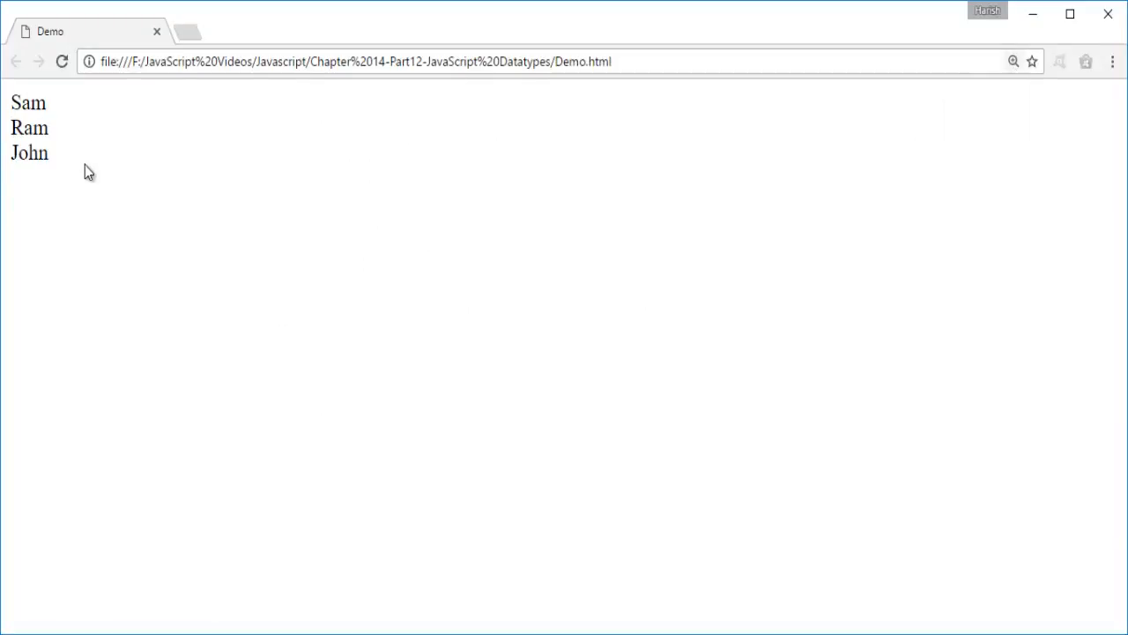
mouse_move(91, 184)
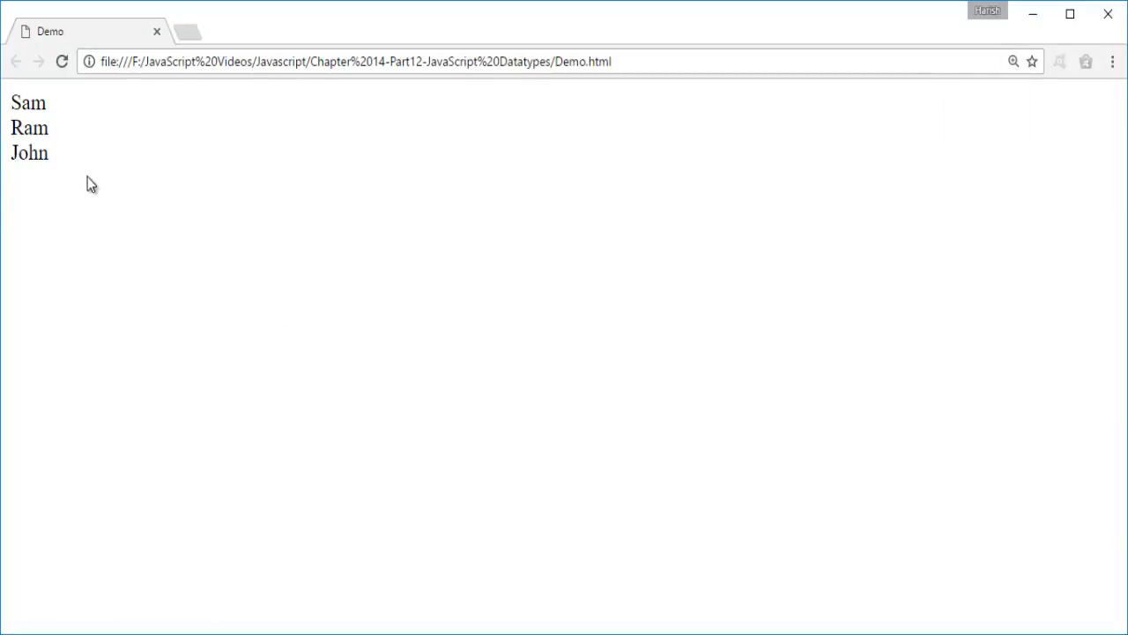